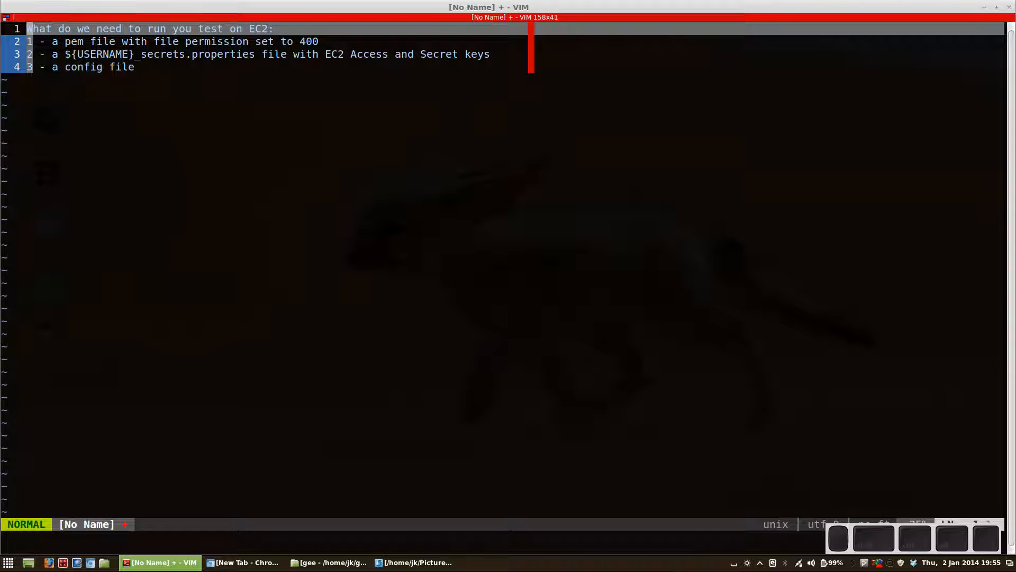
Open the ec2 folder and select jmeter-ec2-eu.pem to check its owner read-only permission
{"action": "left_click", "coordinate": [330, 562]}
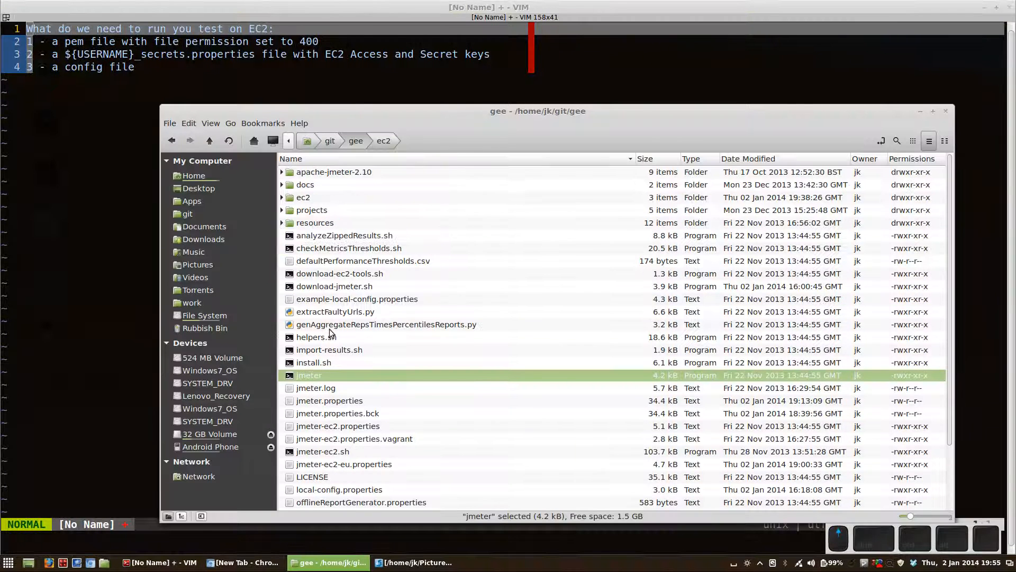
{"action": "double_click", "coordinate": [303, 197]}
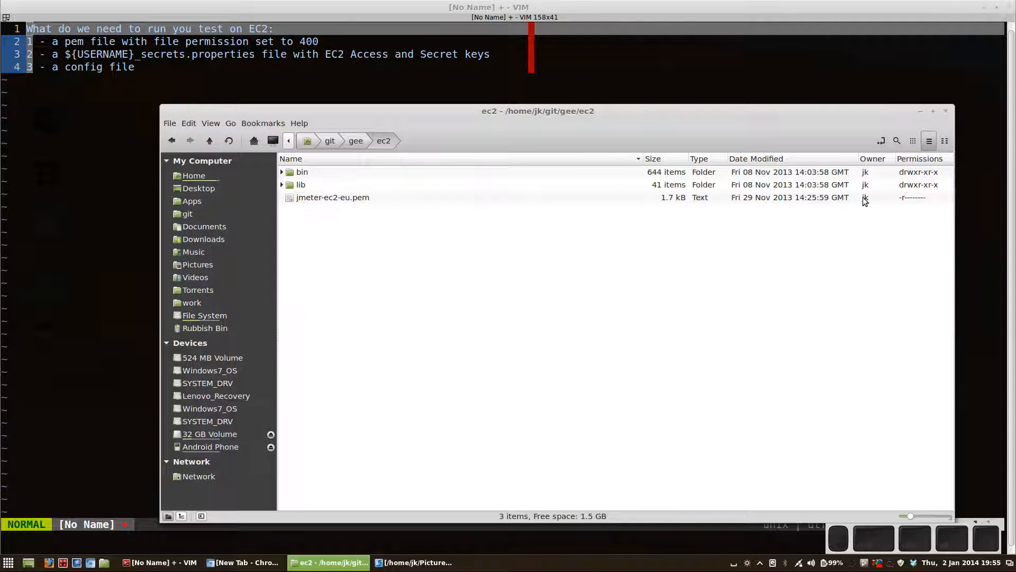
{"action": "left_click", "coordinate": [333, 197]}
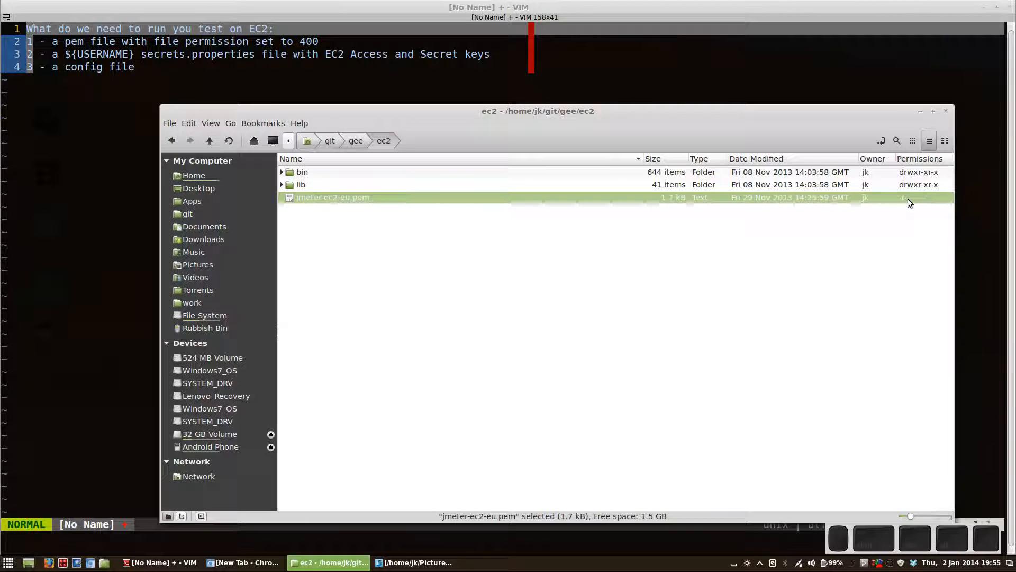
{"action": "mouse_move", "coordinate": [340, 160]}
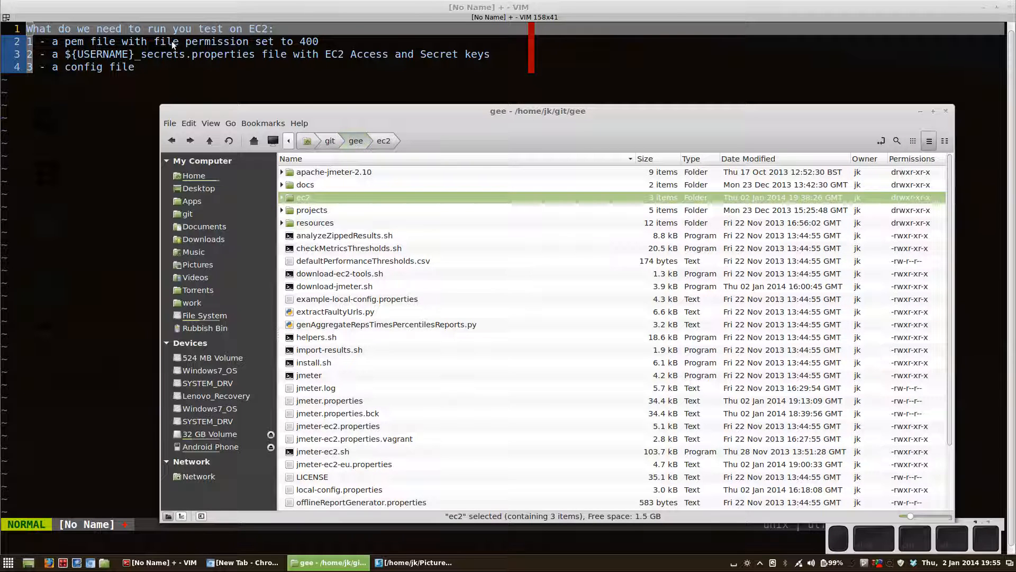
{"action": "mouse_move", "coordinate": [346, 75]}
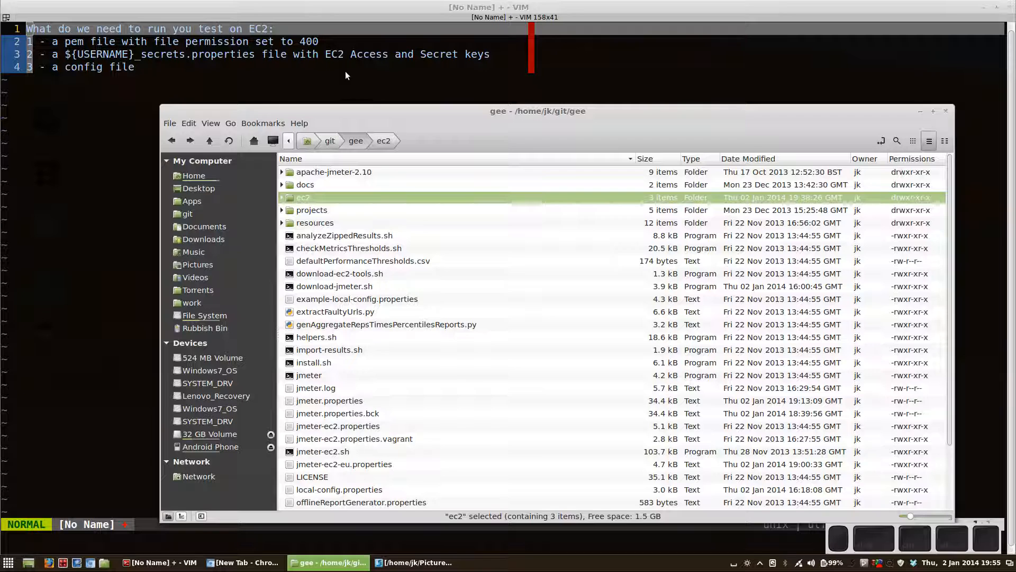
{"action": "mouse_move", "coordinate": [462, 336]}
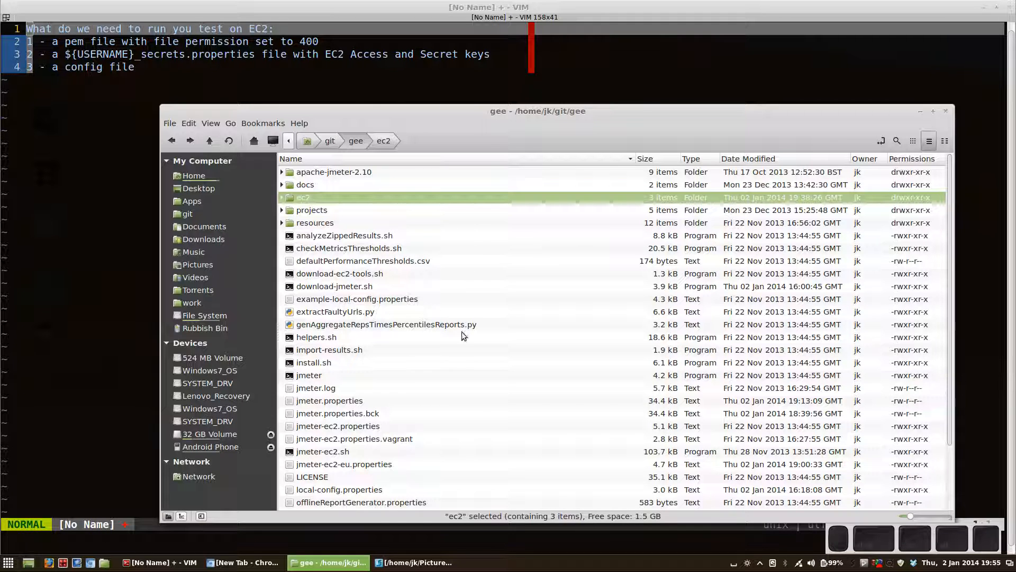
Copy secrets.properties and name the duplicate jk_secrets.properties in the gee folder
{"action": "scroll", "scroll_direction": "down", "scroll_amount": 3}
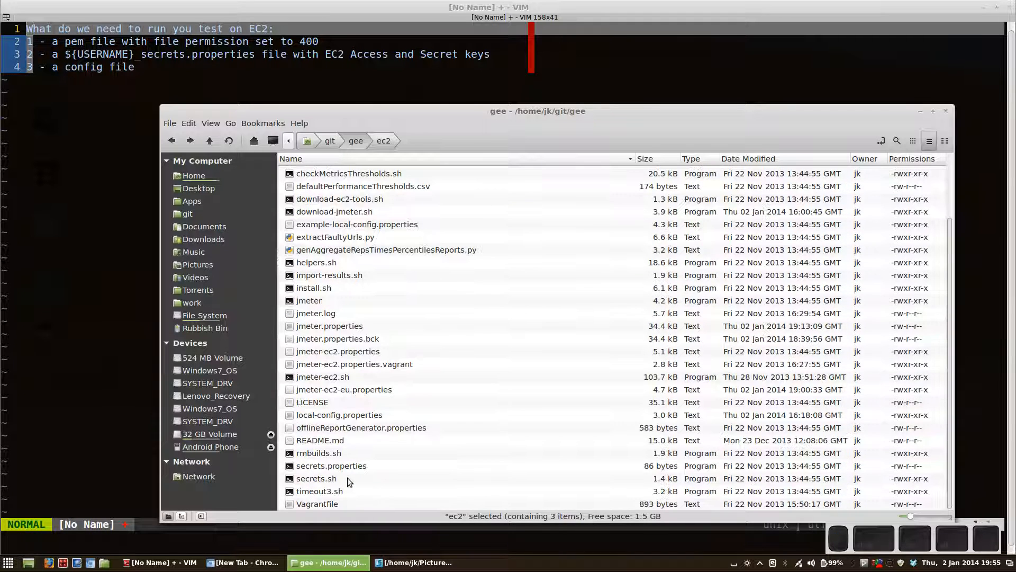
{"action": "left_click", "coordinate": [331, 465]}
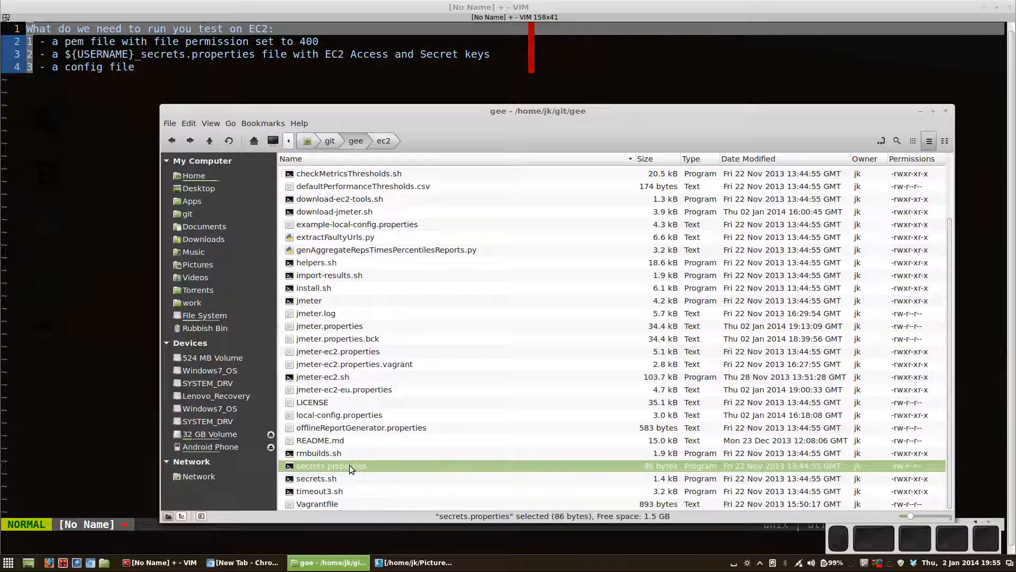
{"action": "double_click", "coordinate": [332, 466]}
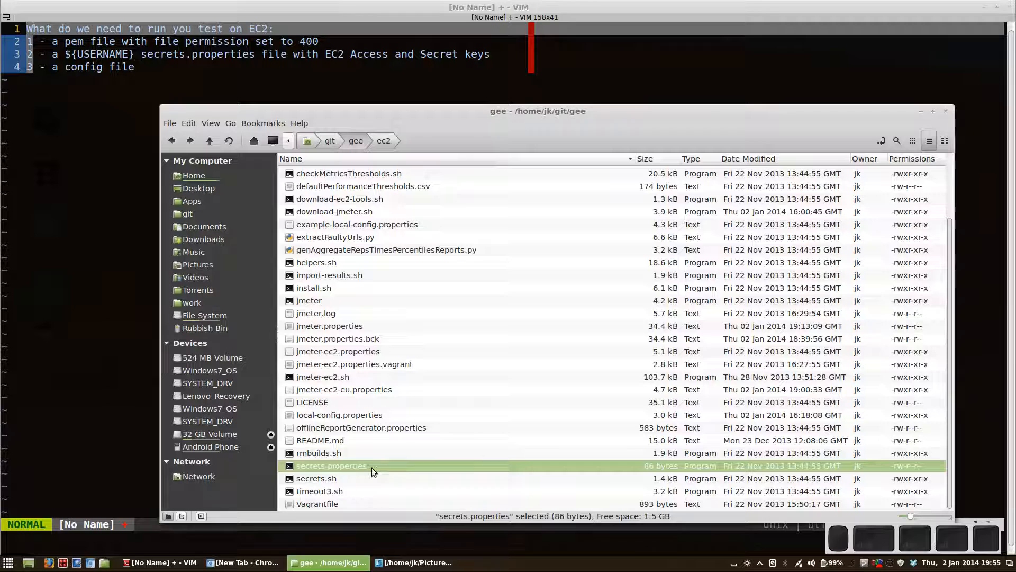
{"action": "key", "text": "ctrl+c"}
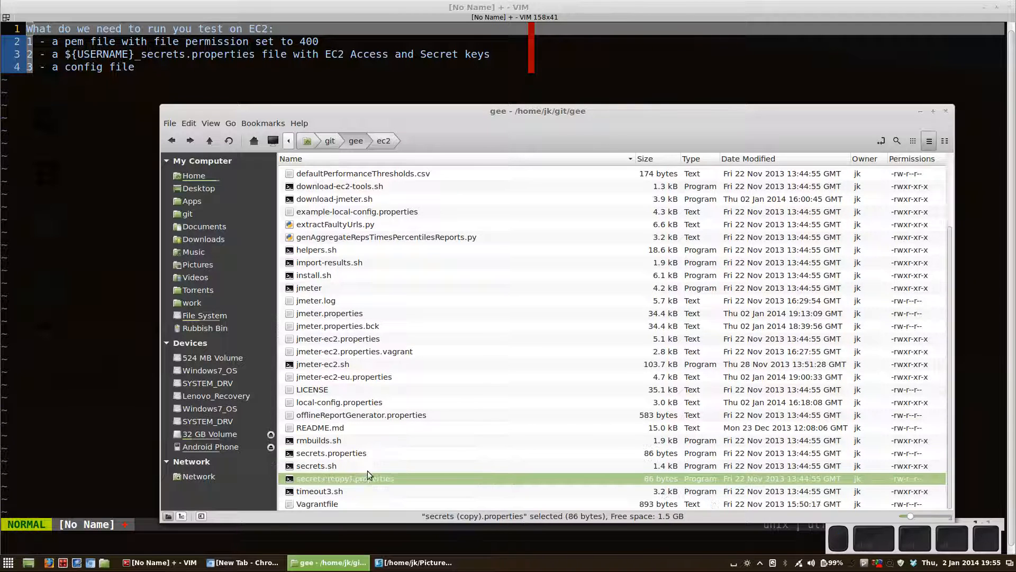
{"action": "left_click", "coordinate": [346, 478]}
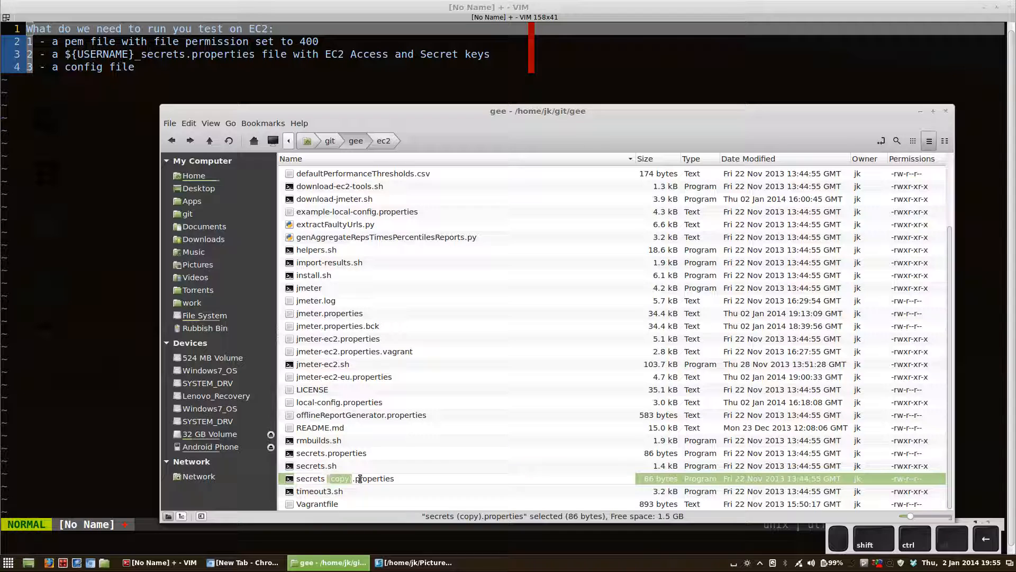
{"action": "type", "text": "jk_"}
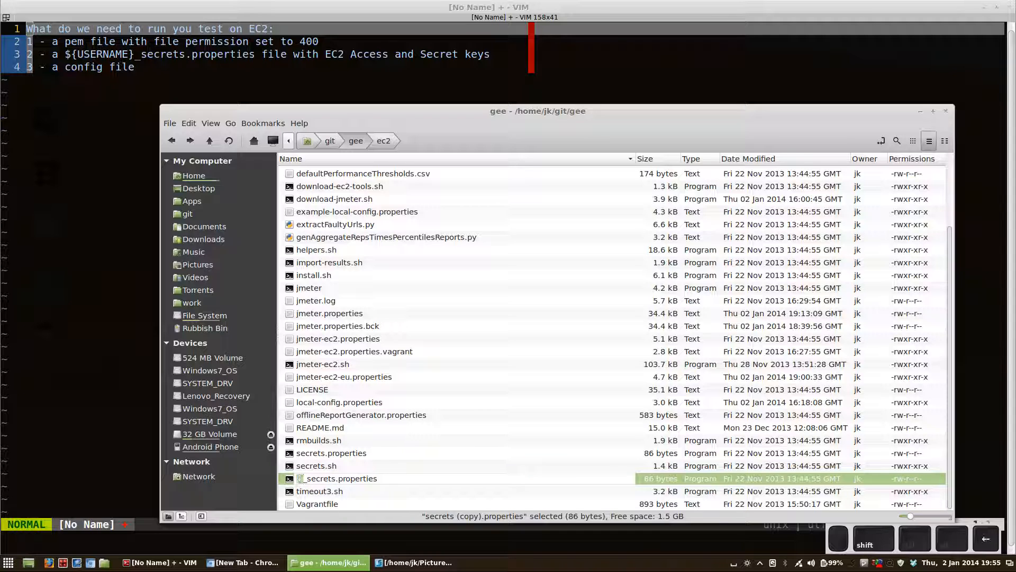
{"action": "type", "text": "jk"}
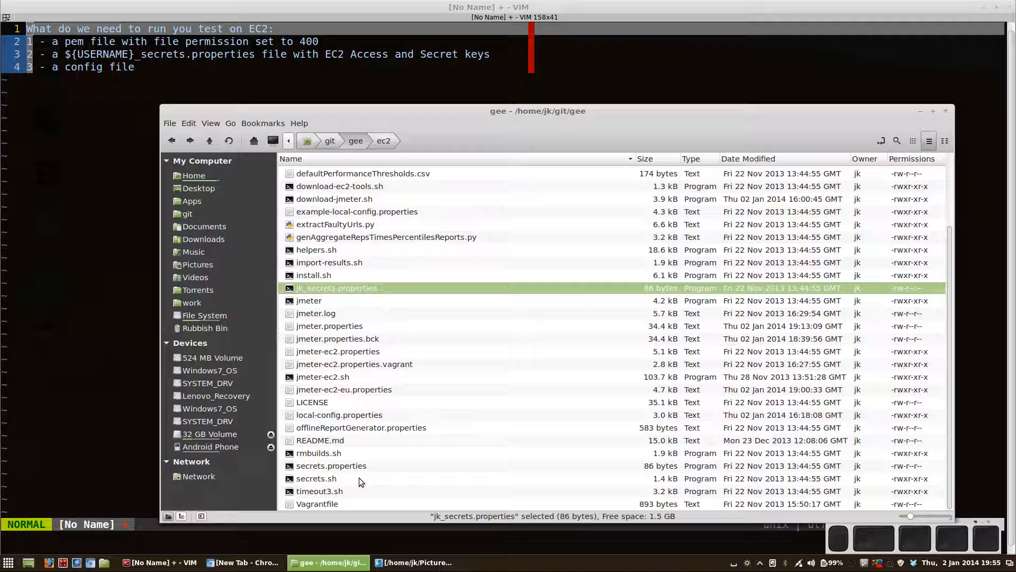
{"action": "mouse_move", "coordinate": [361, 454]}
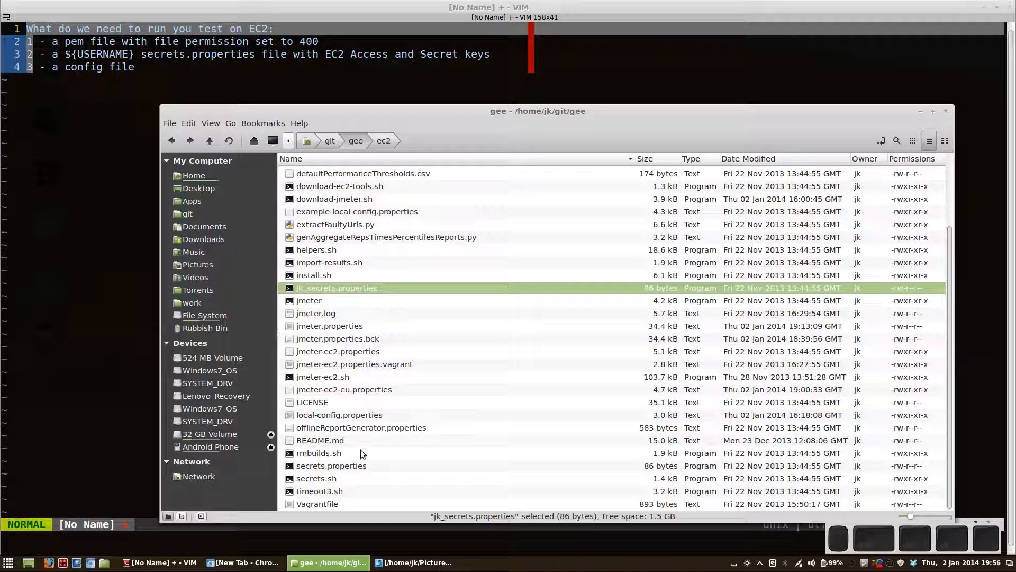
{"action": "mouse_move", "coordinate": [352, 429]}
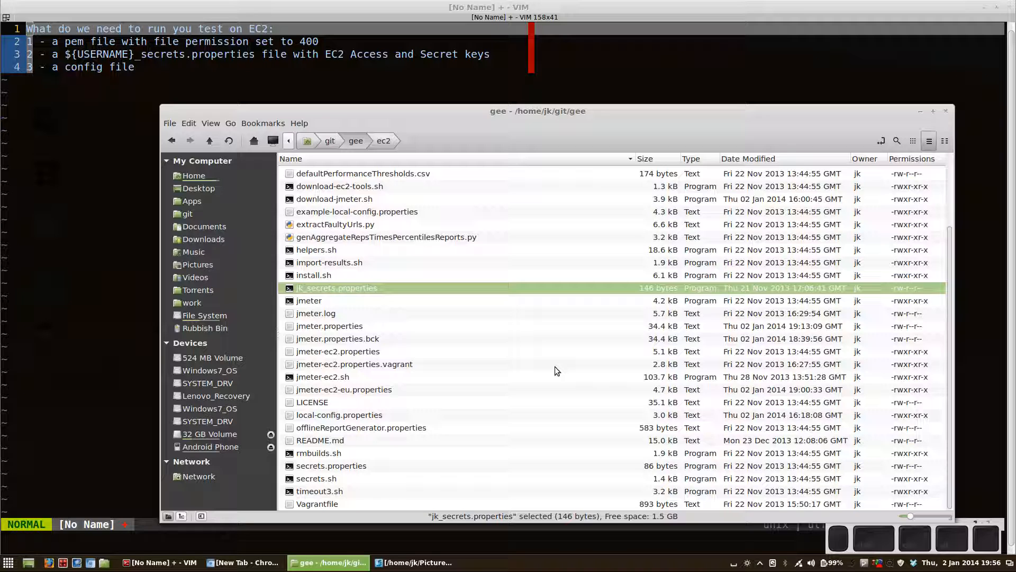
{"action": "left_click", "coordinate": [319, 452]}
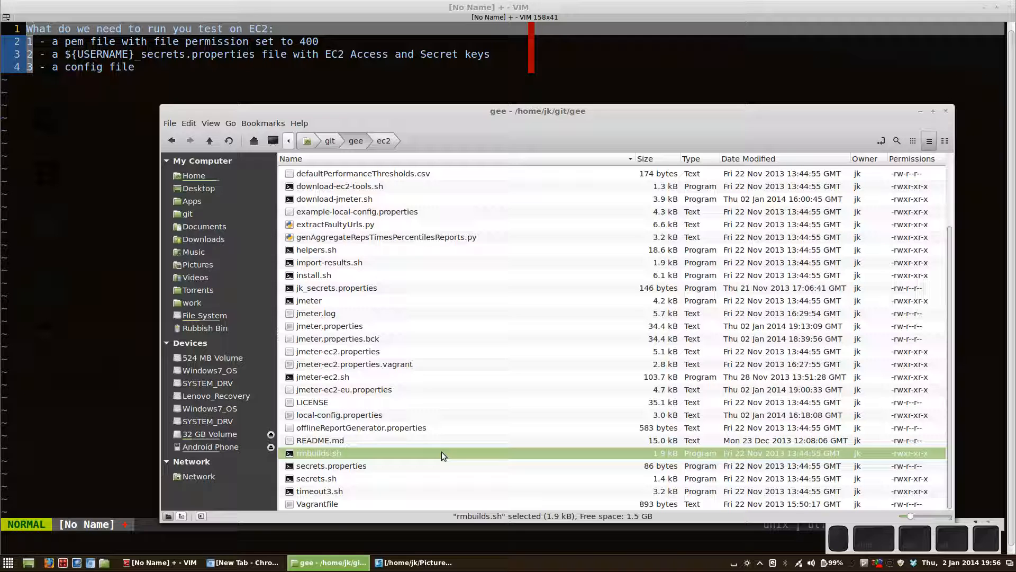
{"action": "mouse_move", "coordinate": [386, 393]}
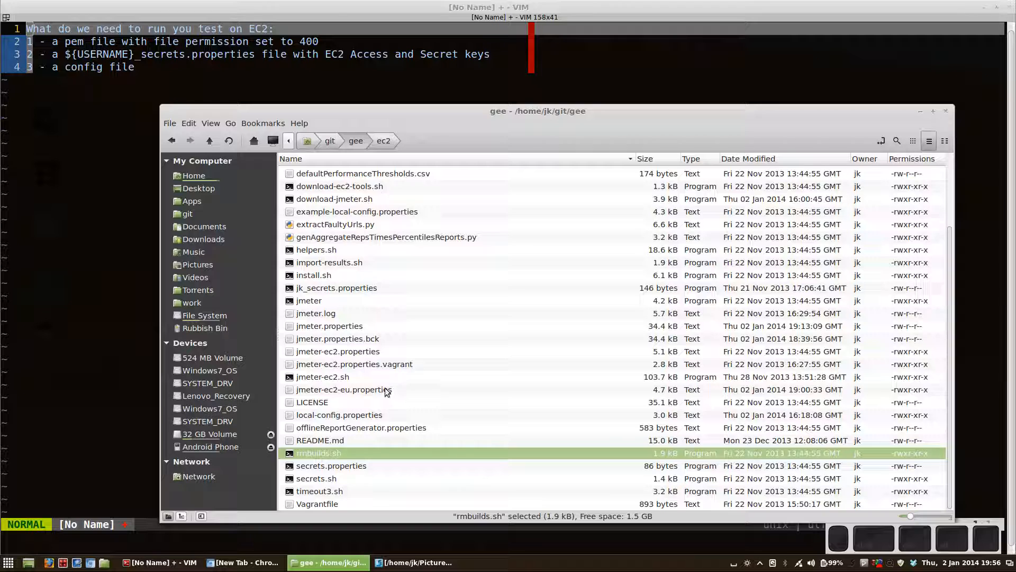
{"action": "left_click", "coordinate": [343, 389]}
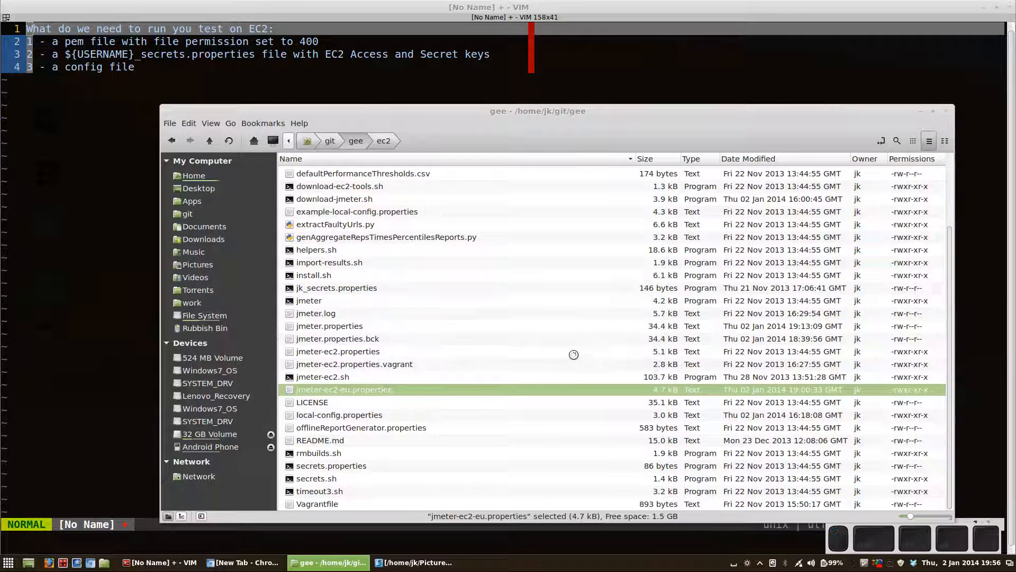
Open jmeter-ec2-eu.properties in gedit; review INSTANCE_TYPE t1.micro, PEM_FILE and USER ubuntu
{"action": "double_click", "coordinate": [343, 389]}
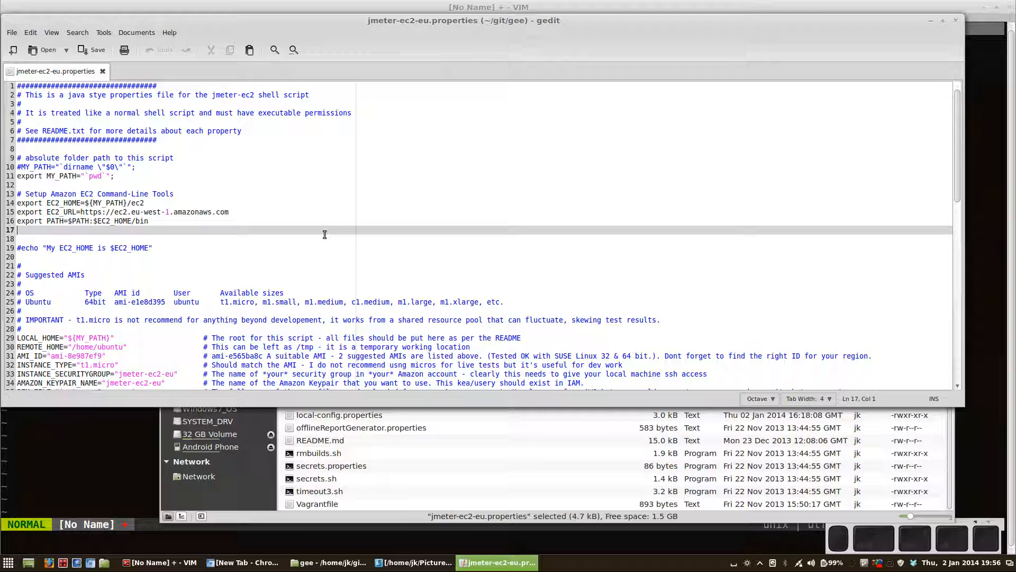
{"action": "scroll", "scroll_direction": "down", "scroll_amount": 3}
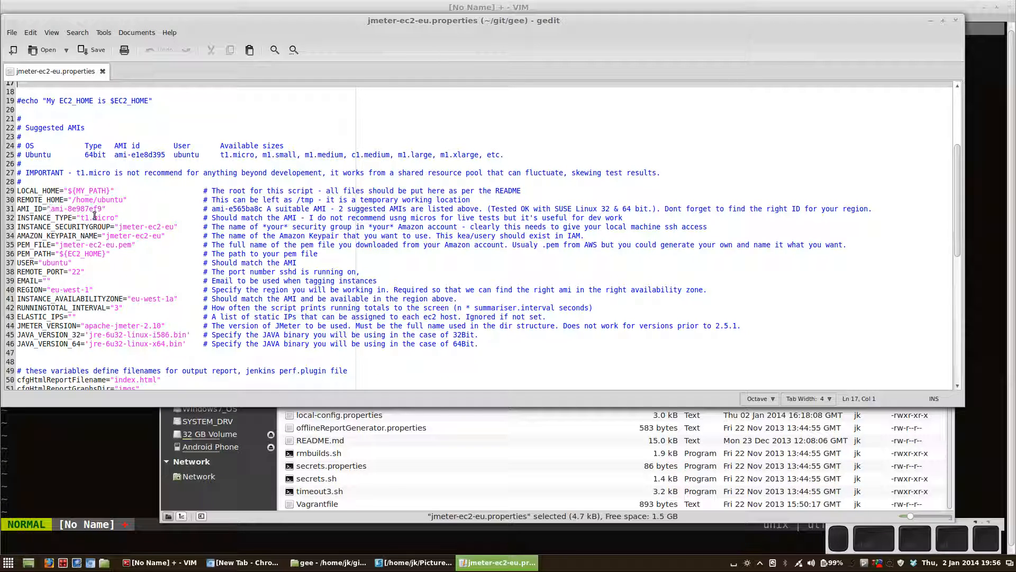
{"action": "left_click", "coordinate": [94, 217]}
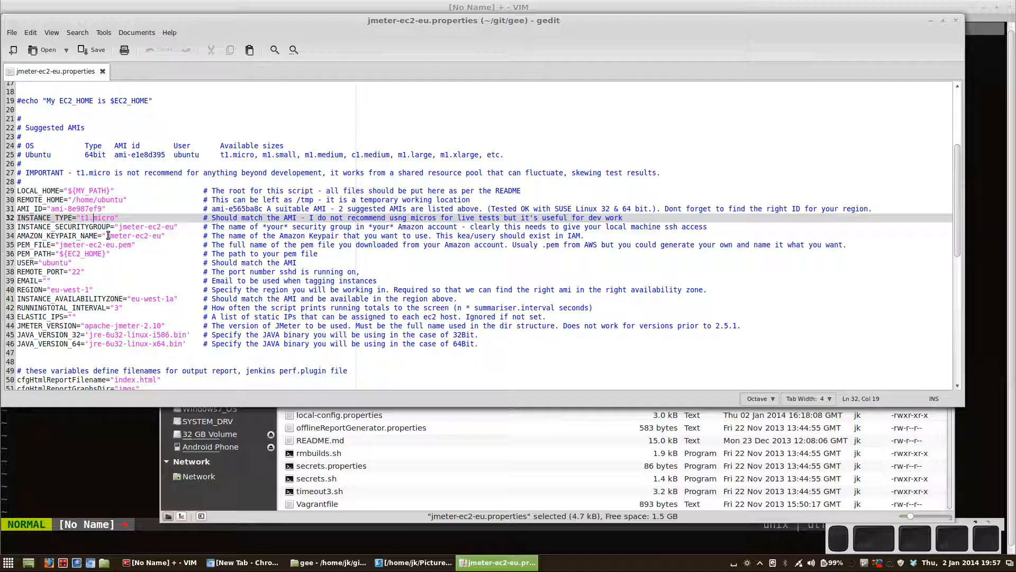
{"action": "left_click", "coordinate": [101, 244]}
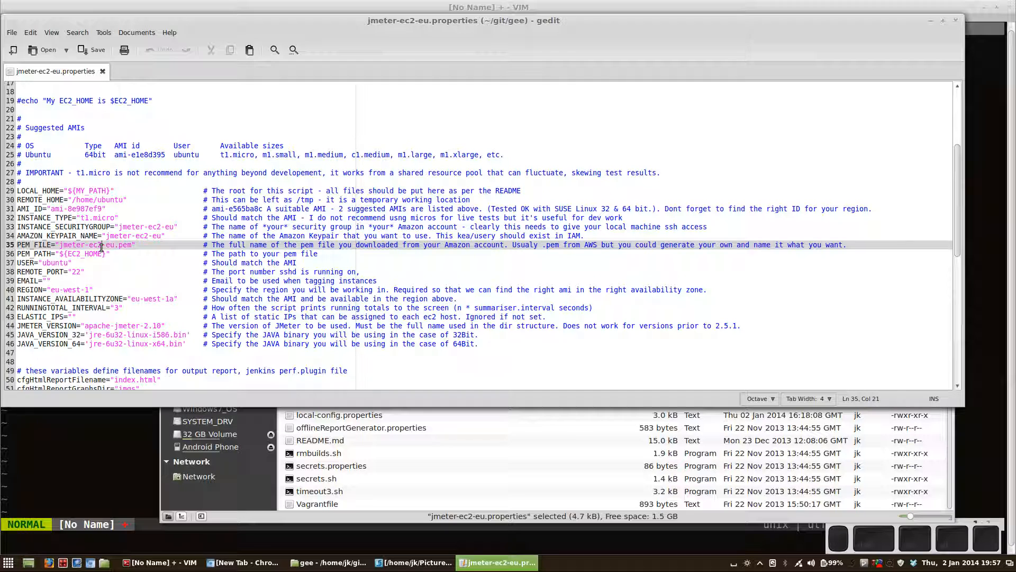
{"action": "left_click", "coordinate": [57, 263]}
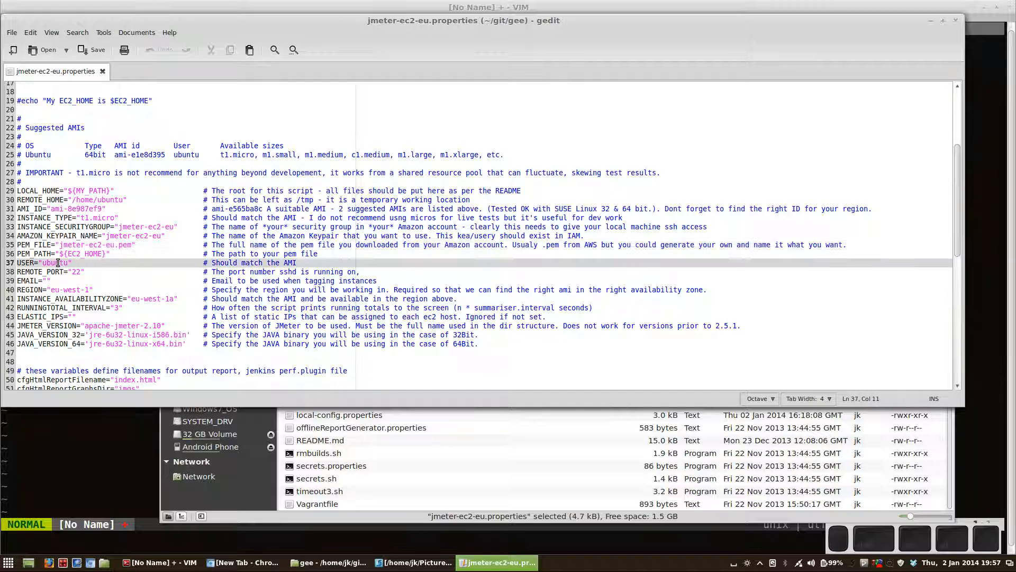
{"action": "mouse_move", "coordinate": [286, 279]}
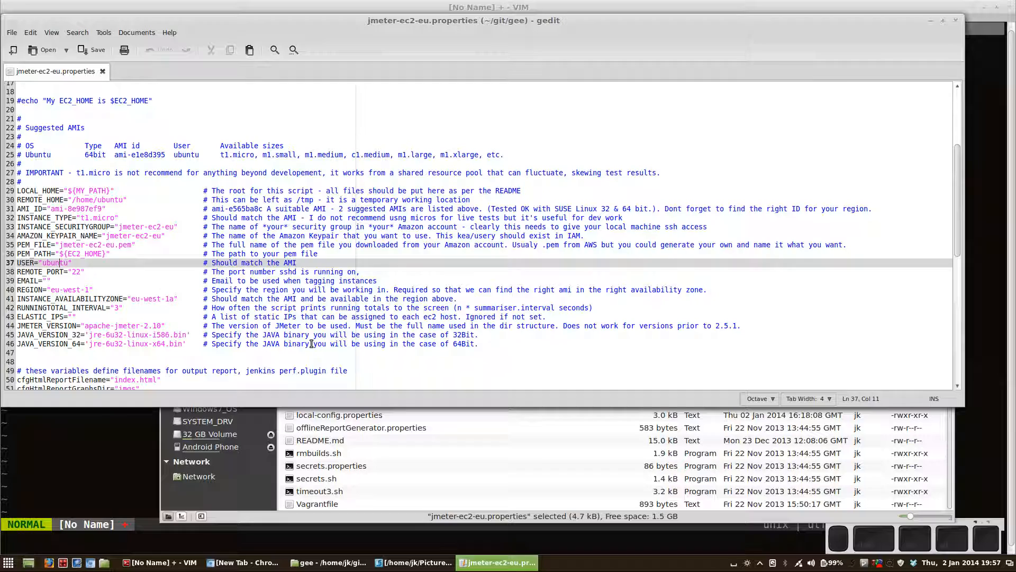
{"action": "scroll", "scroll_direction": "down", "scroll_amount": 3}
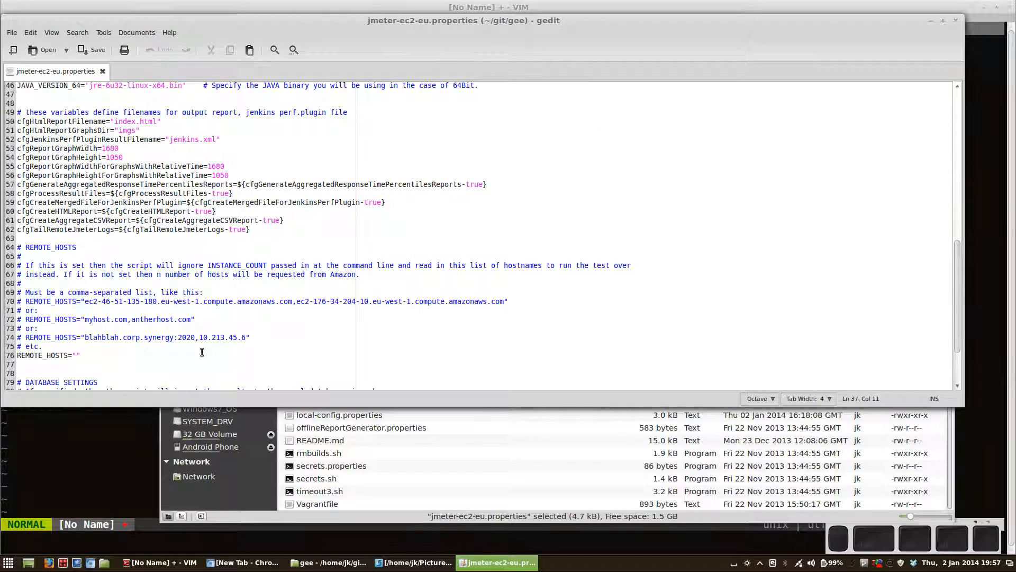
{"action": "left_click", "coordinate": [108, 355]}
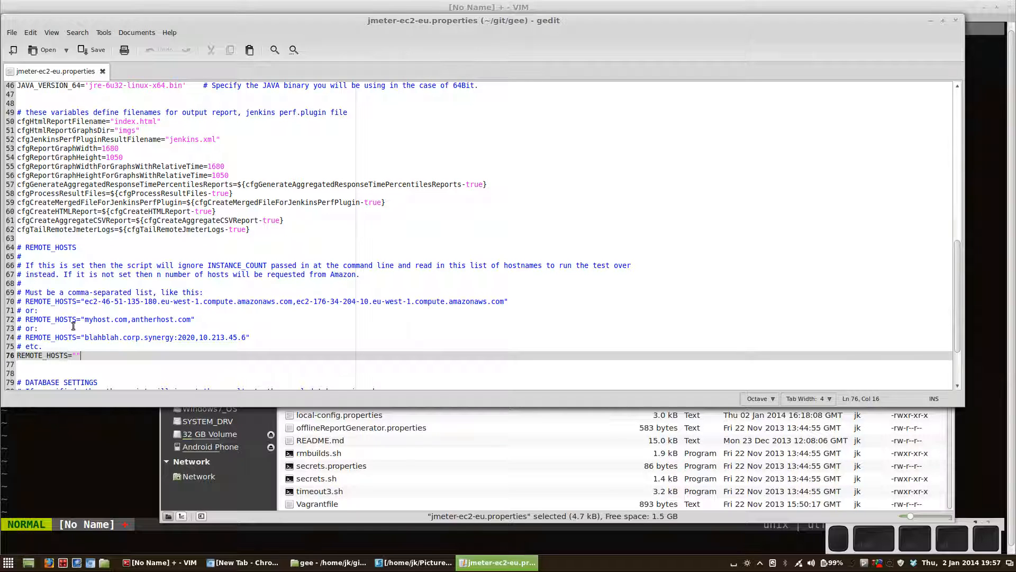
{"action": "mouse_move", "coordinate": [207, 211]}
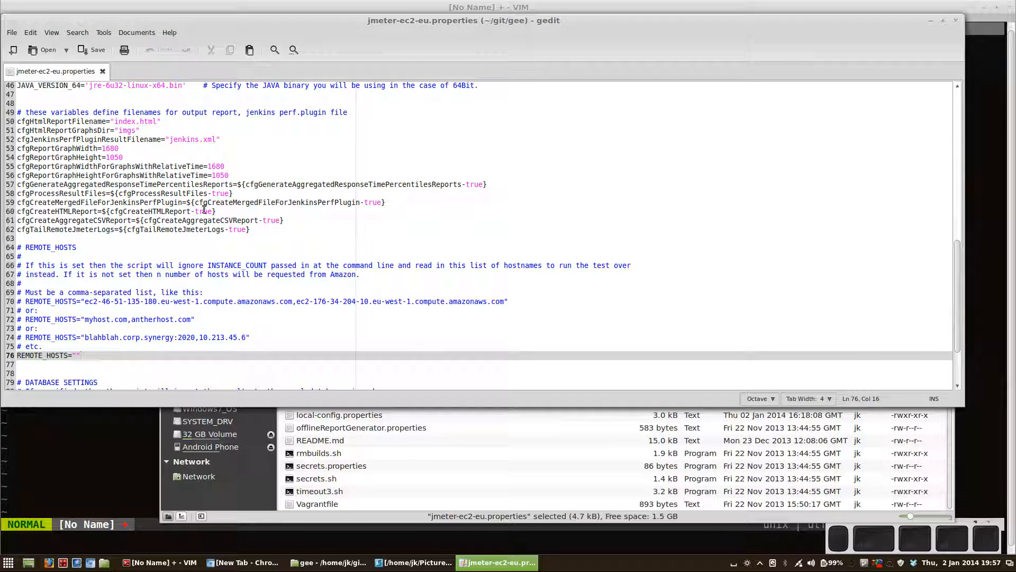
{"action": "scroll", "scroll_direction": "up", "scroll_amount": 3}
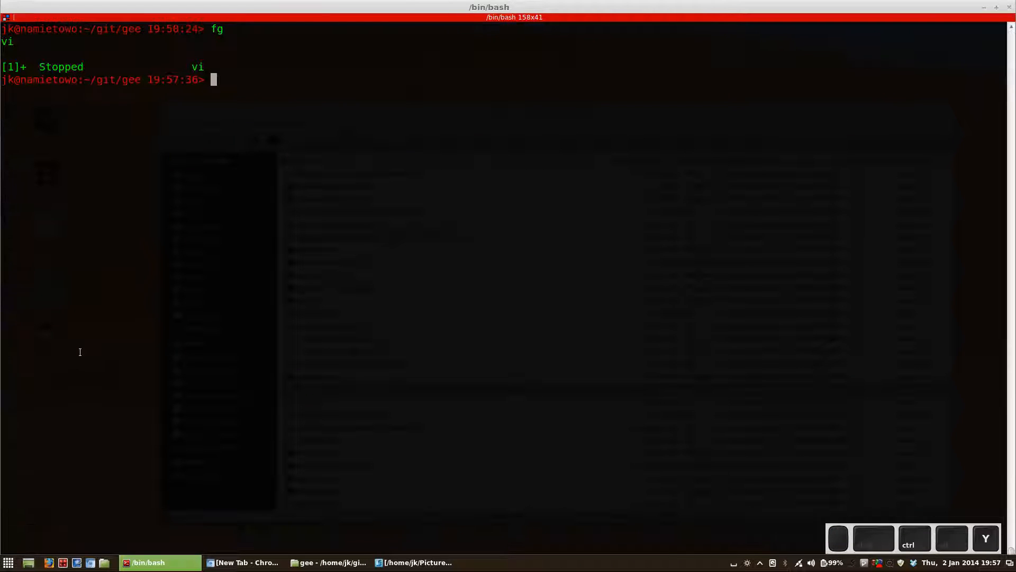
Enter DEBUG=true project="firstTestPlan" cfg=jmeter-ec2-eu.properties count=4 ./jmeter-ec2.sh without running it
{"action": "type", "text": "DE"}
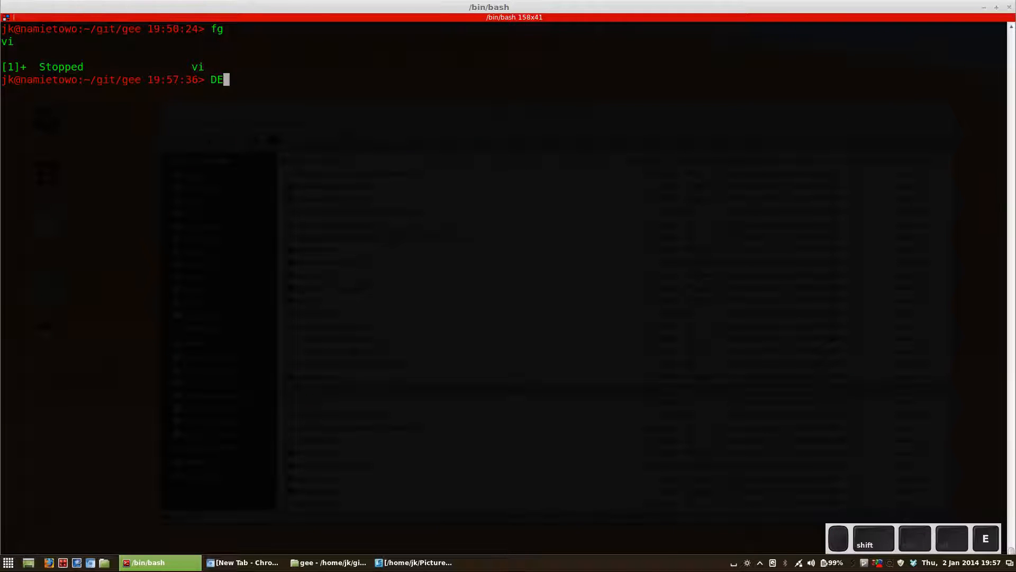
{"action": "type", "text": "BUG=true project=\"firstTestPlan\" cfg=jmeter-ec2-eu.properties count=4 ./jmeter-ec2.sh"}
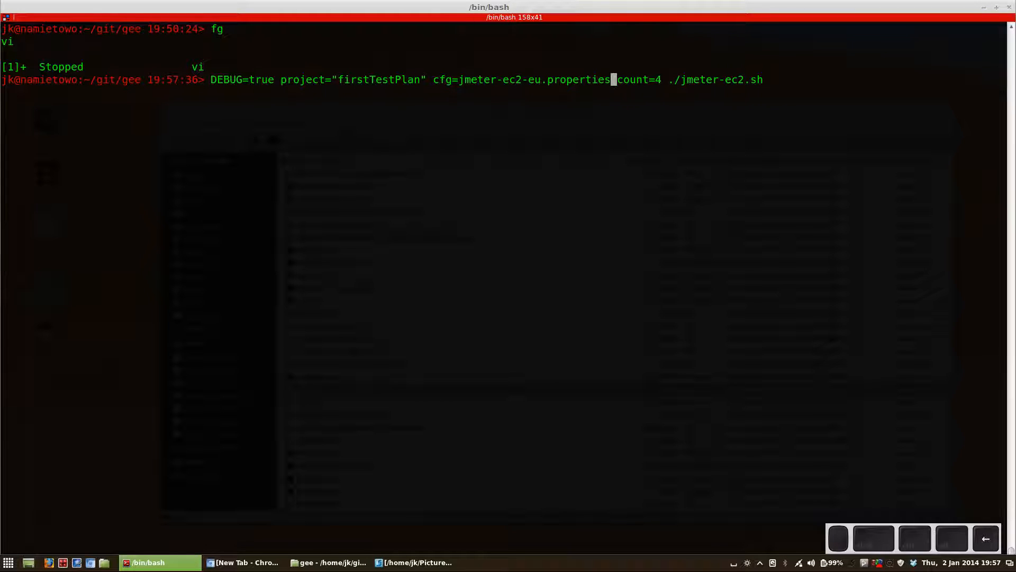
{"action": "key", "text": "Right"}
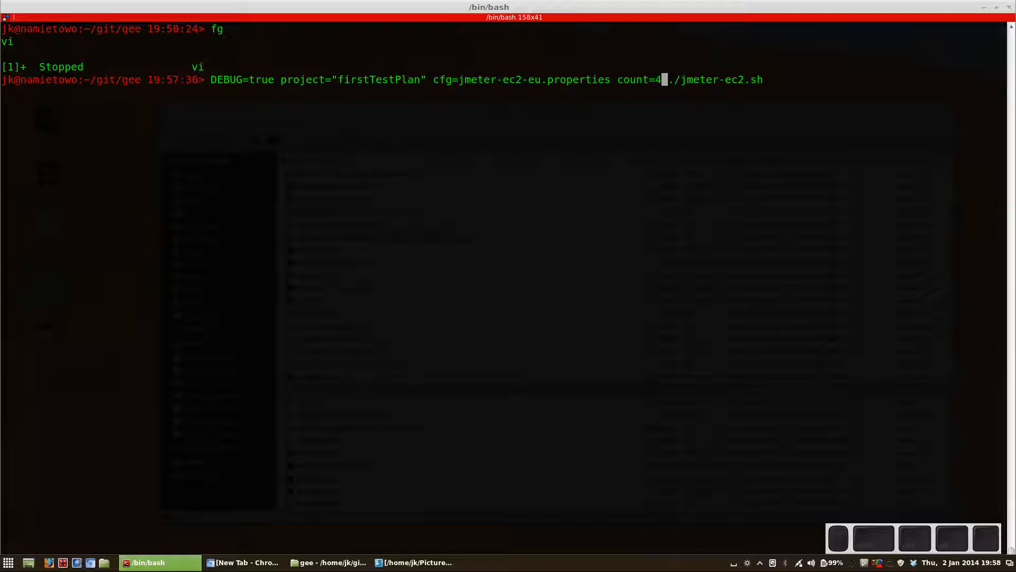
Run the jmeter-ec2.sh command and follow four instances being requested, readied and tagged
{"action": "key", "text": "Return"}
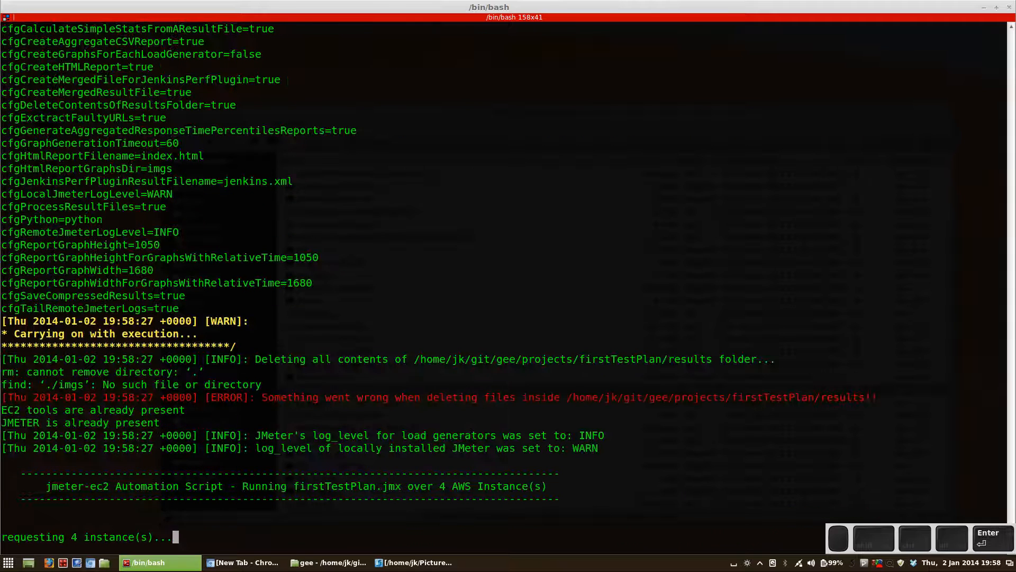
{"action": "scroll", "scroll_direction": "down", "scroll_amount": 3}
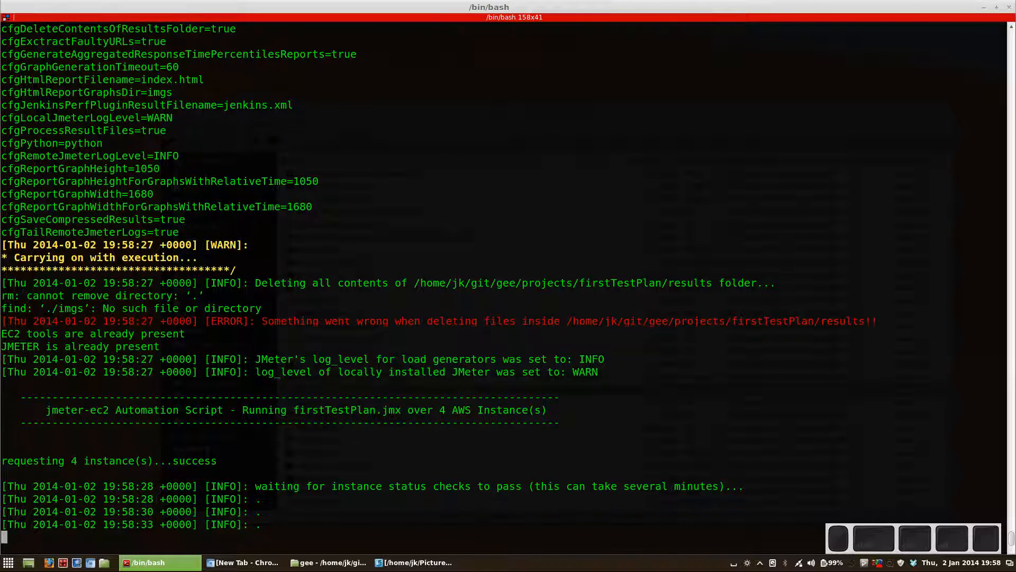
{"action": "scroll", "scroll_direction": "down", "scroll_amount": 3}
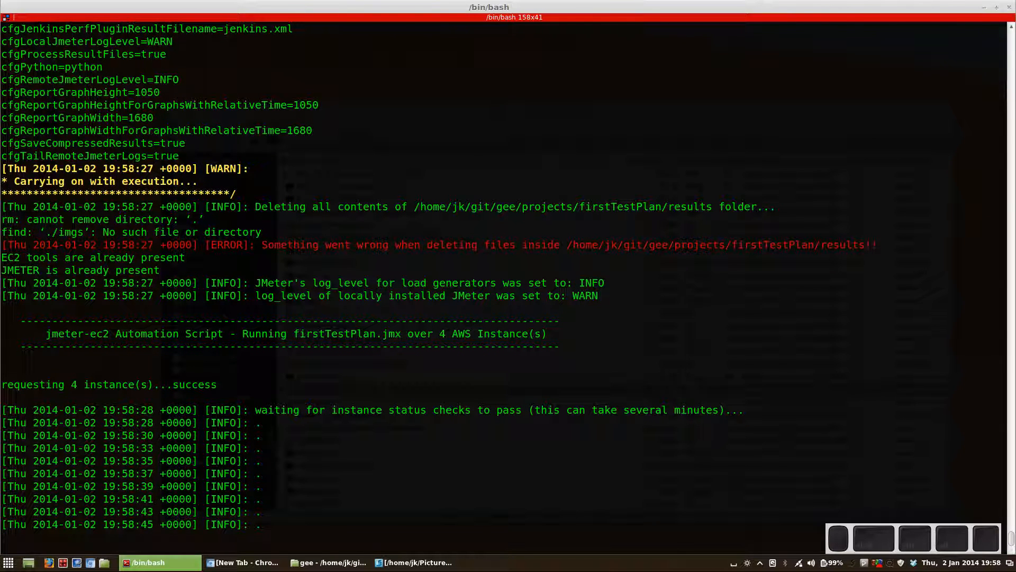
{"action": "scroll", "scroll_direction": "down", "scroll_amount": 3}
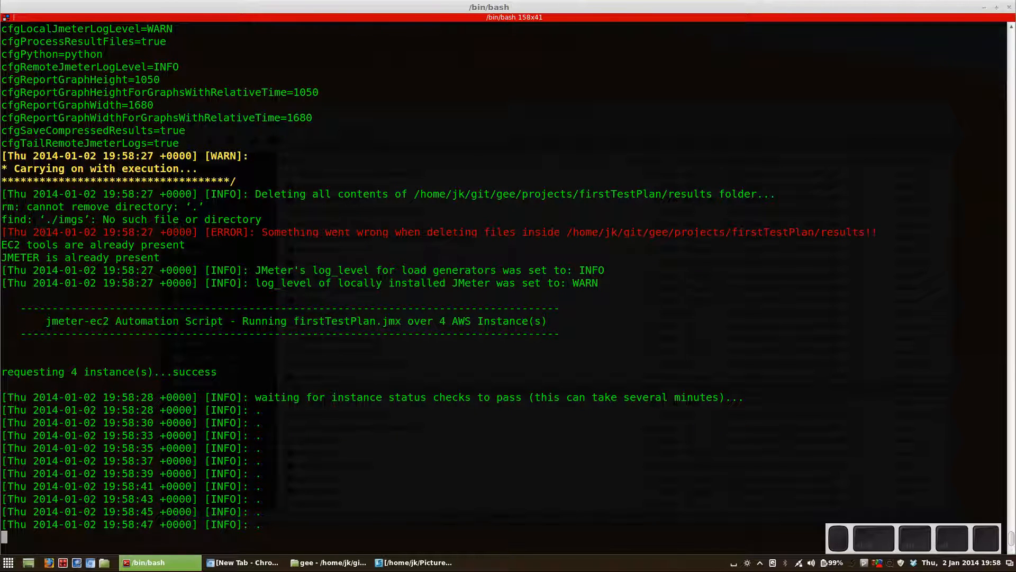
{"action": "scroll", "scroll_direction": "down", "scroll_amount": 3}
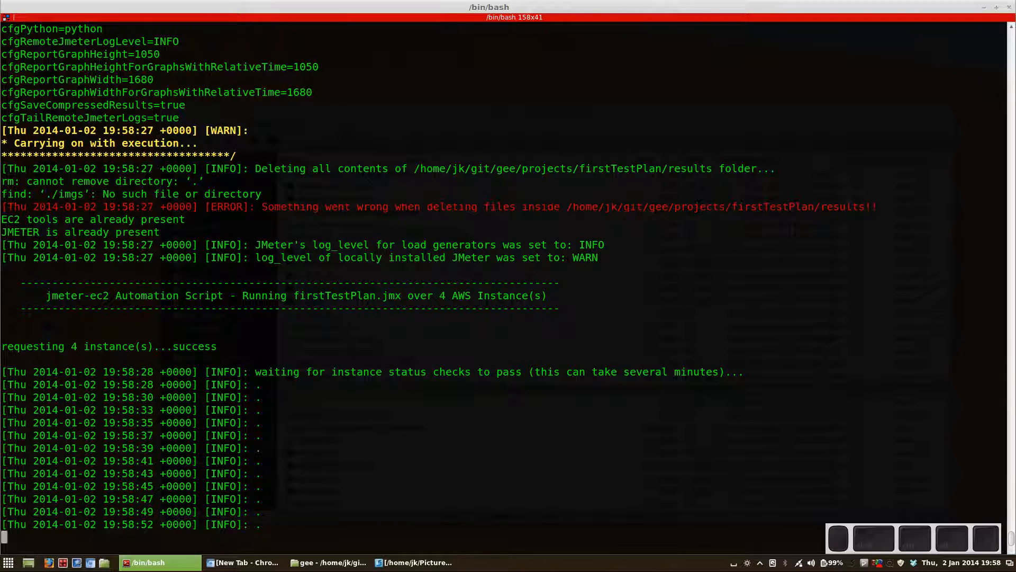
{"action": "scroll", "scroll_direction": "down", "scroll_amount": 3}
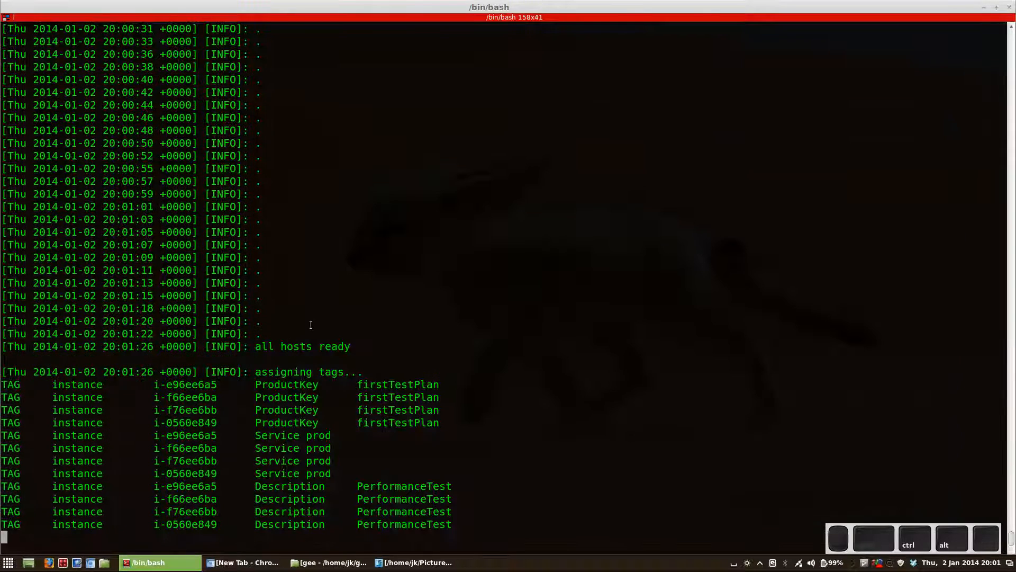
Follow the log as tagging finishes and install.sh copies to the first server
{"action": "scroll", "scroll_direction": "down", "scroll_amount": 3}
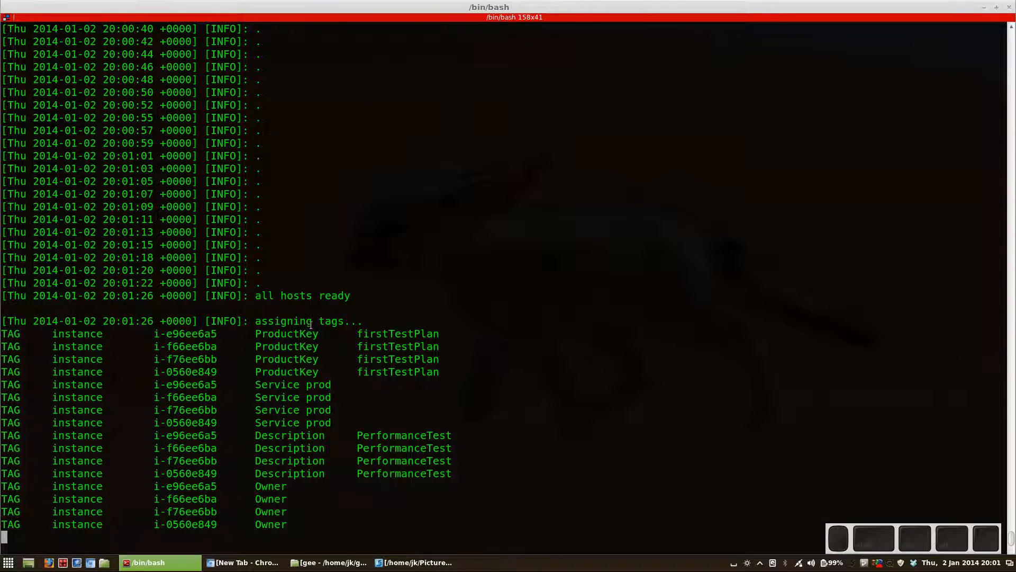
{"action": "scroll", "scroll_direction": "down", "scroll_amount": 3}
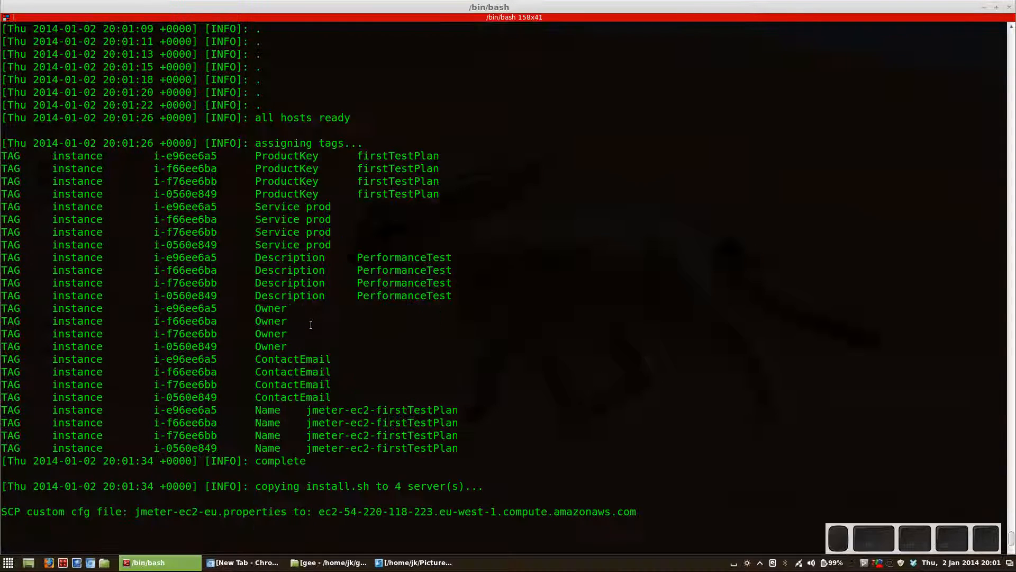
{"action": "scroll", "scroll_direction": "down", "scroll_amount": 3}
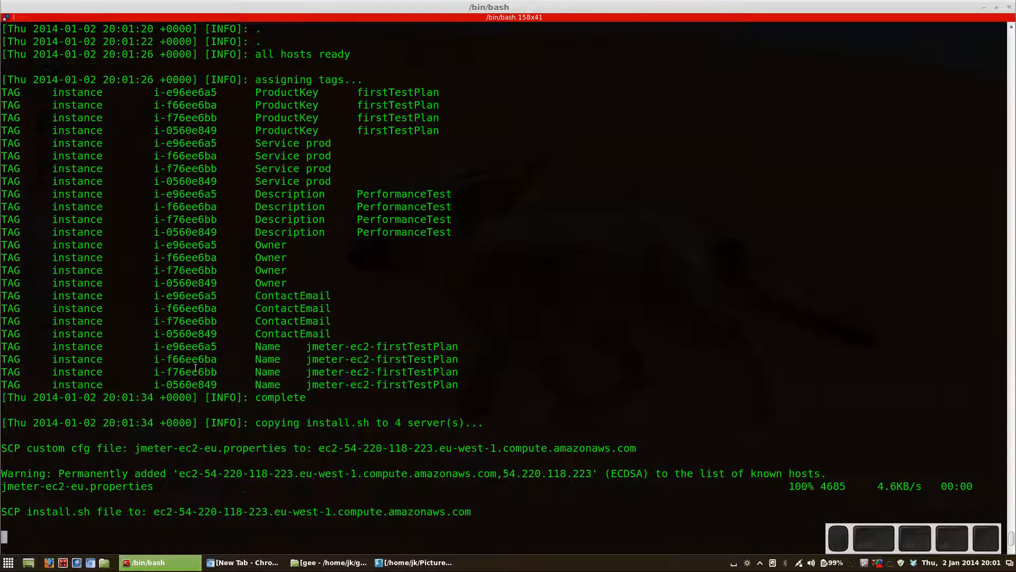
Follow SCP copying jmeter-ec2-eu.properties and install.sh to all four hosts
{"action": "scroll", "scroll_direction": "down", "scroll_amount": 3}
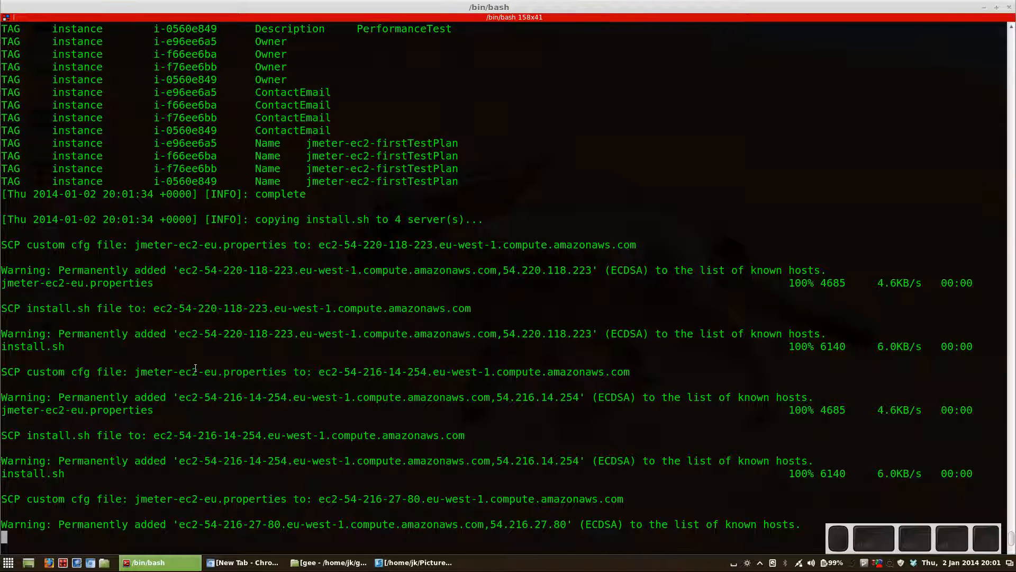
{"action": "scroll", "scroll_direction": "down", "scroll_amount": 3}
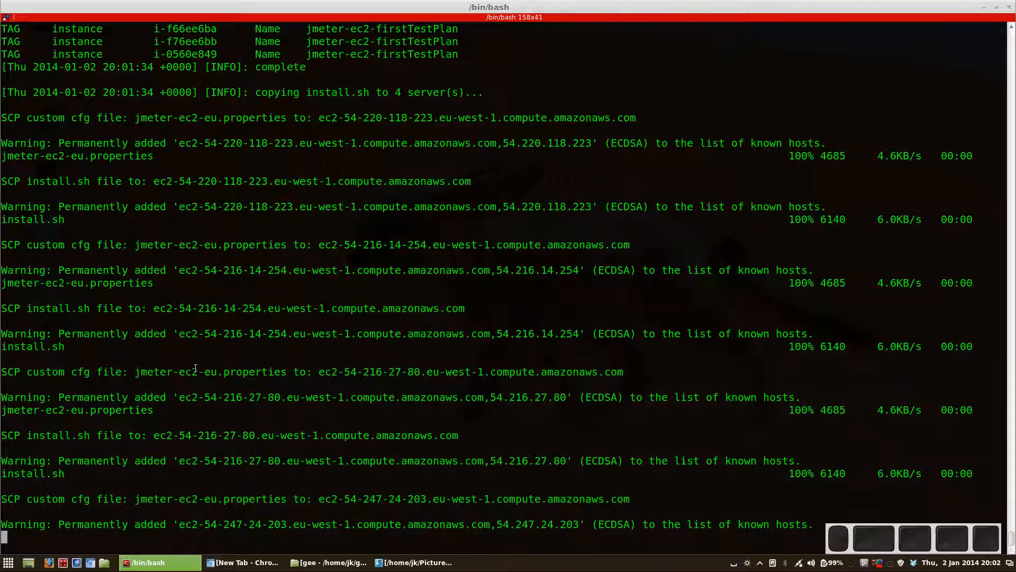
{"action": "scroll", "scroll_direction": "down", "scroll_amount": 3}
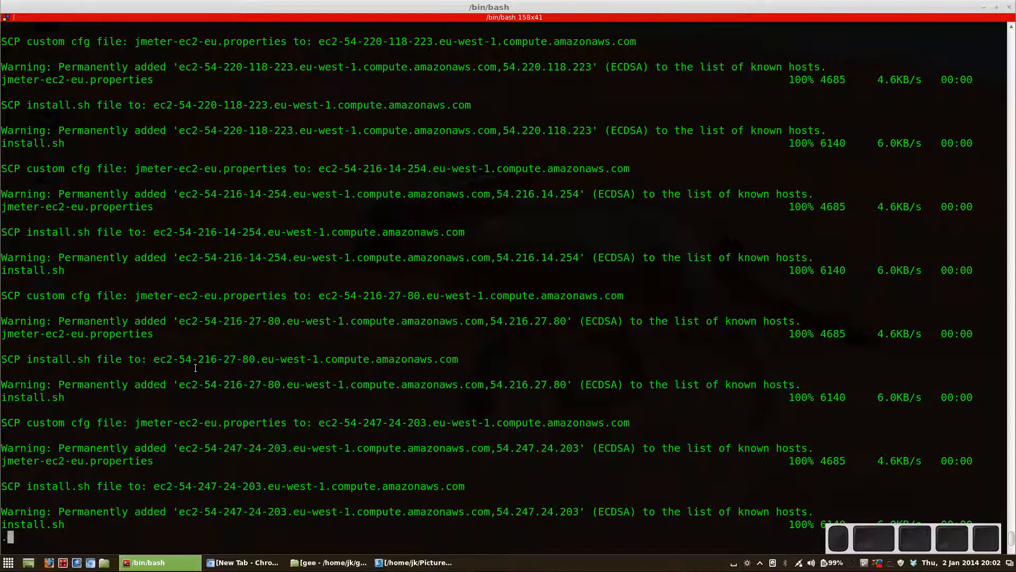
{"action": "scroll", "scroll_direction": "down", "scroll_amount": 3}
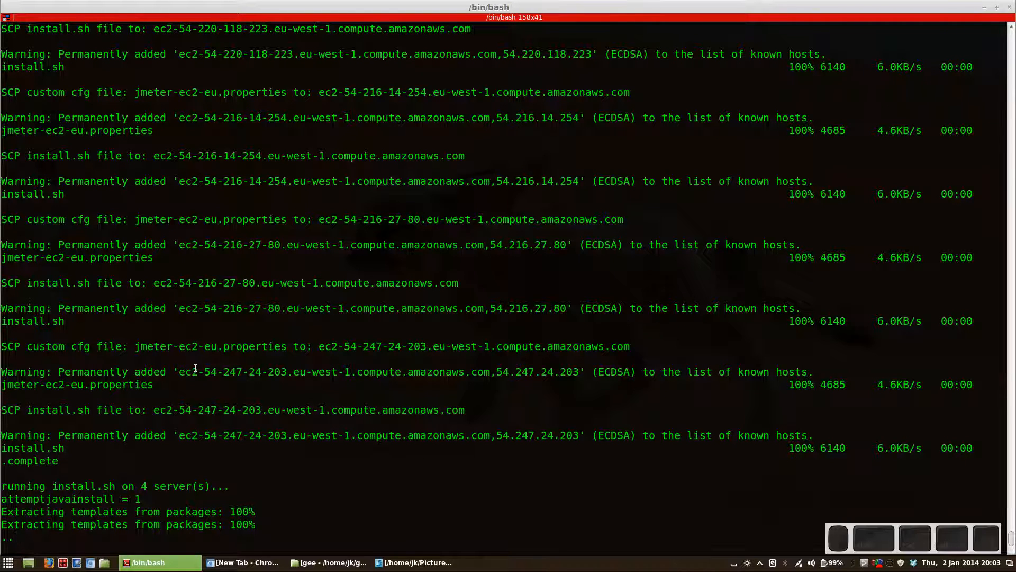
Follow install.sh downloading JMeterPlugins.zip and the thread-count edits for firstTestPlan.jmx
{"action": "scroll", "scroll_direction": "down", "scroll_amount": 3}
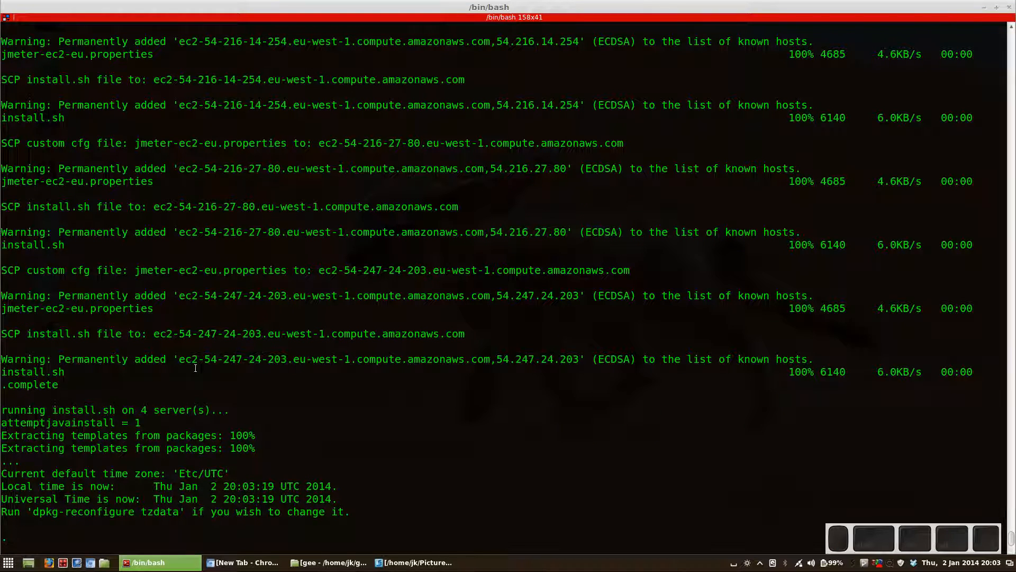
{"action": "scroll", "scroll_direction": "down", "scroll_amount": 3}
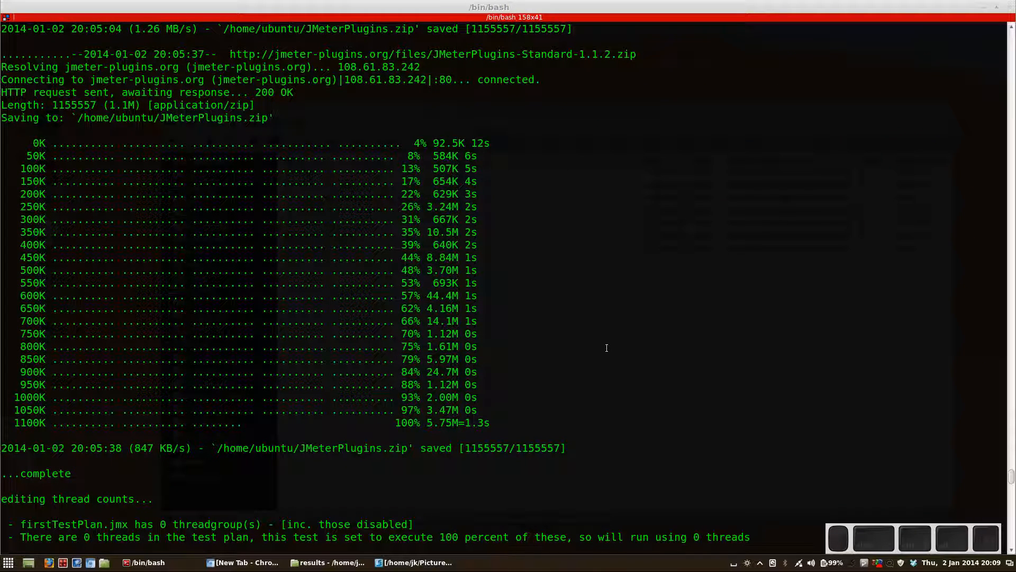
{"action": "scroll", "scroll_direction": "down", "scroll_amount": 3}
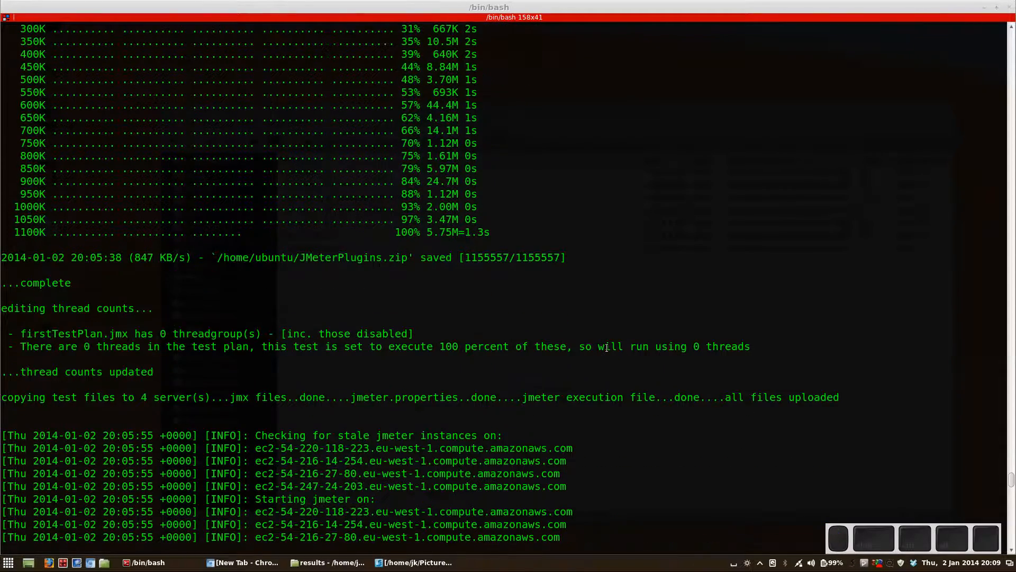
{"action": "scroll", "scroll_direction": "down", "scroll_amount": 3}
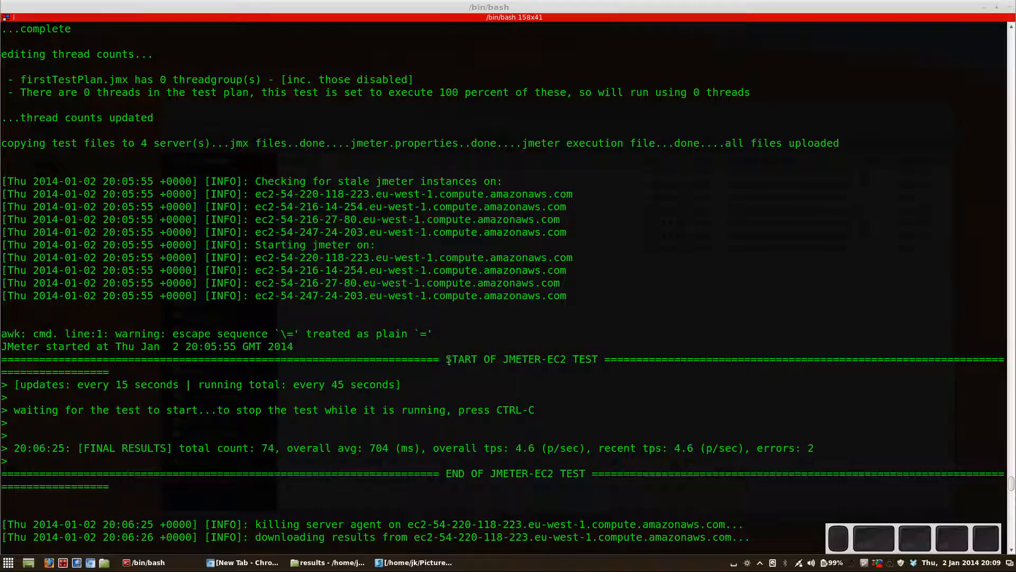
{"action": "scroll", "scroll_direction": "up", "scroll_amount": 3}
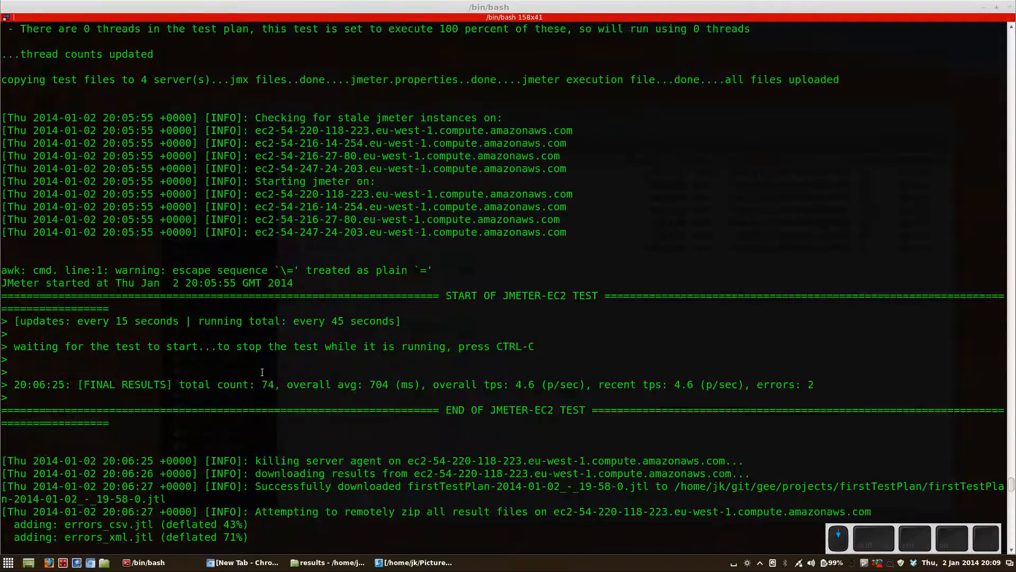
{"action": "scroll", "scroll_direction": "down", "scroll_amount": 3}
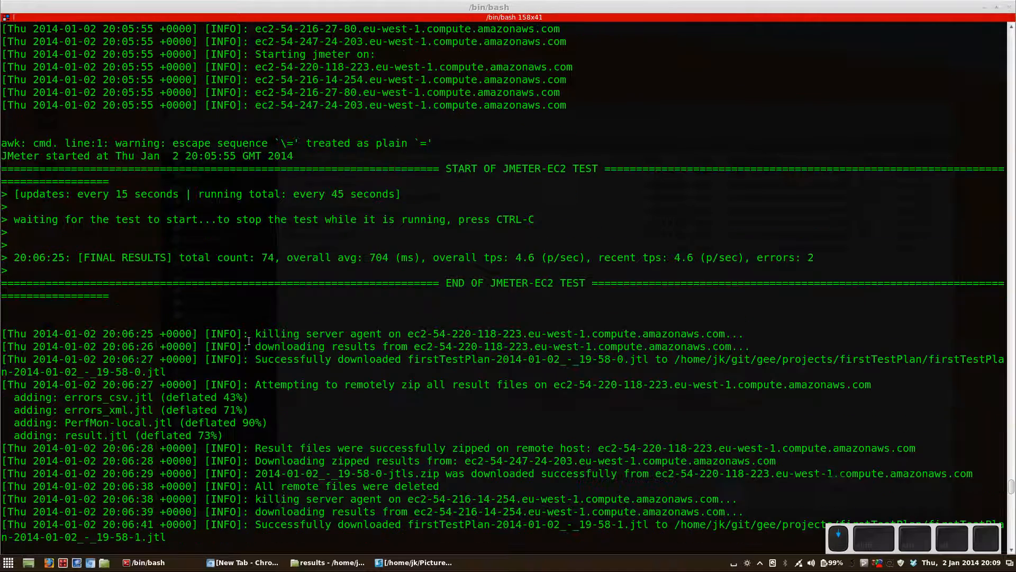
{"action": "mouse_move", "coordinate": [297, 237]}
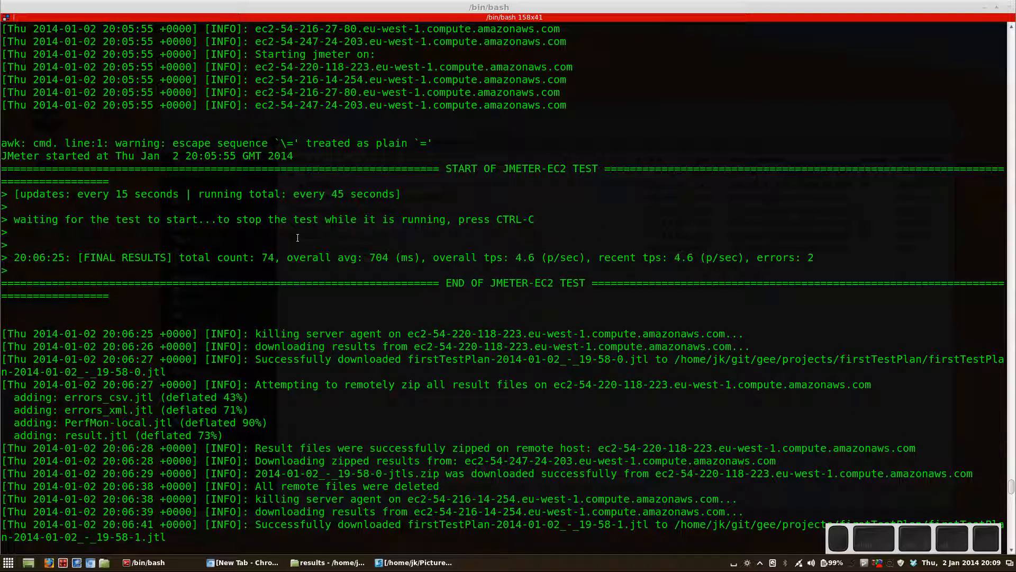
{"action": "mouse_move", "coordinate": [246, 351]}
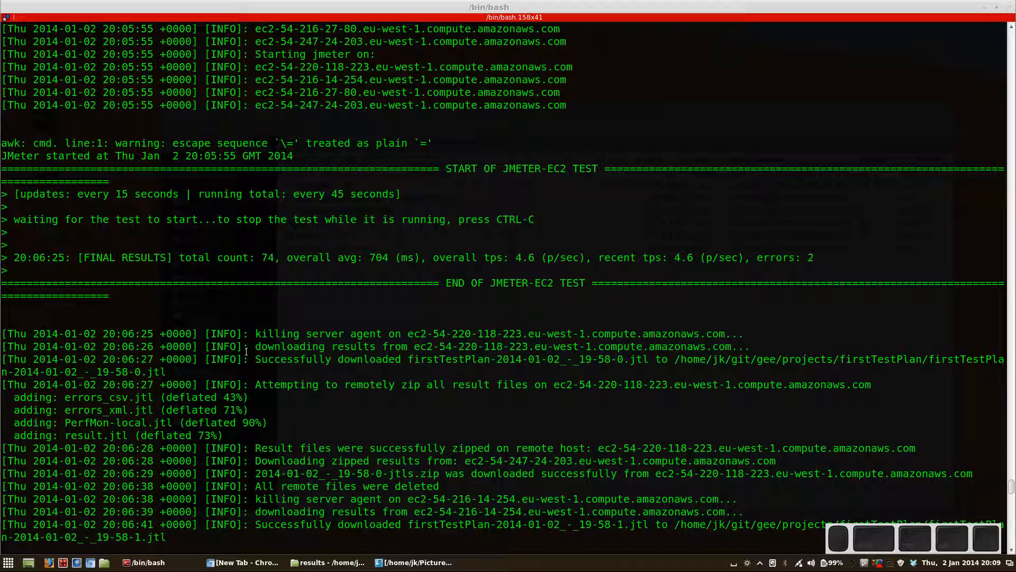
{"action": "scroll", "scroll_direction": "up", "scroll_amount": 3}
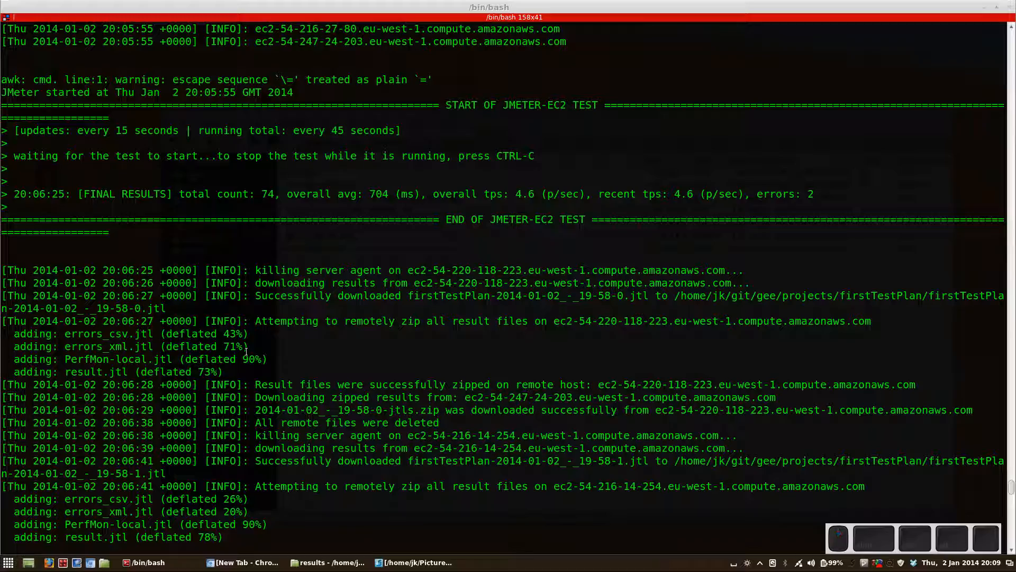
{"action": "scroll", "scroll_direction": "down", "scroll_amount": 3}
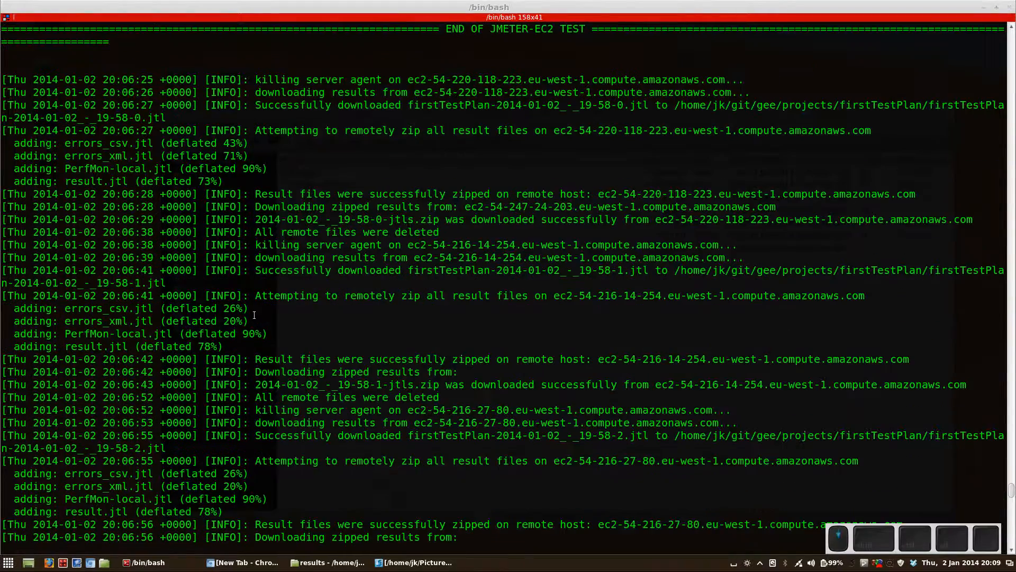
{"action": "scroll", "scroll_direction": "down", "scroll_amount": 3}
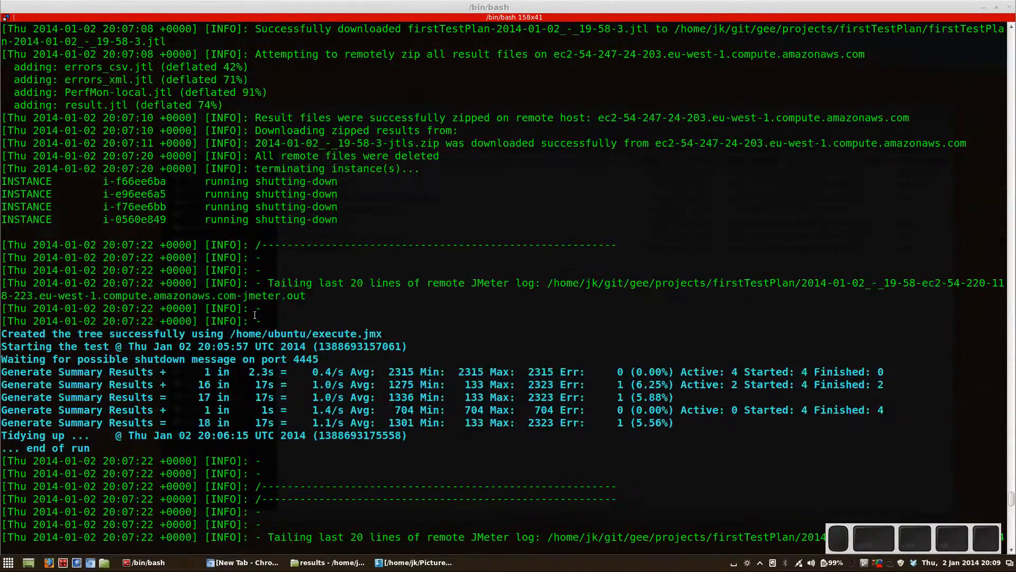
Scroll the log down to 'jmeter-ec2 Automation Script - COMPLETE' and the saved results archive
{"action": "scroll", "scroll_direction": "down", "scroll_amount": 3}
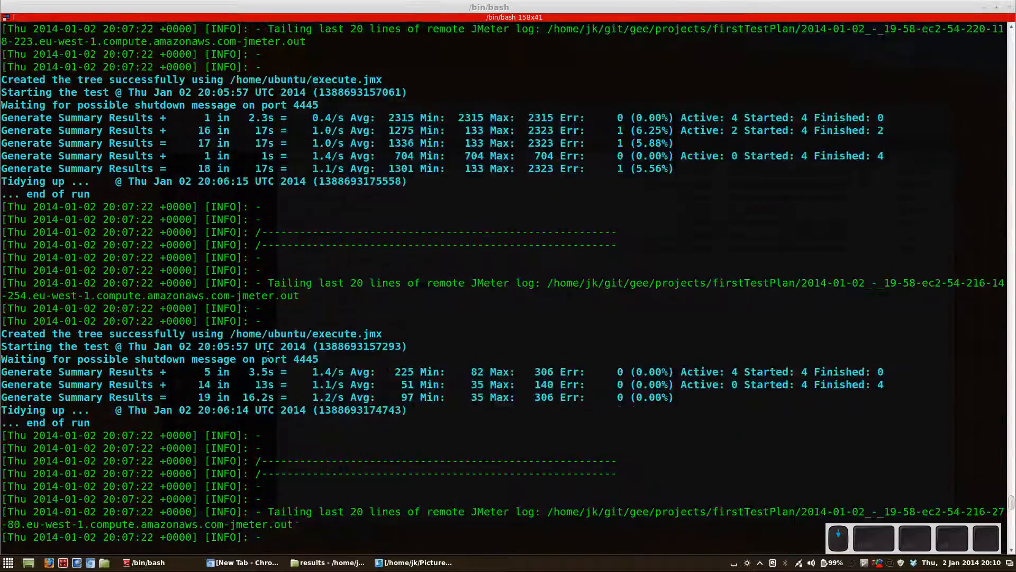
{"action": "scroll", "scroll_direction": "up", "scroll_amount": 3}
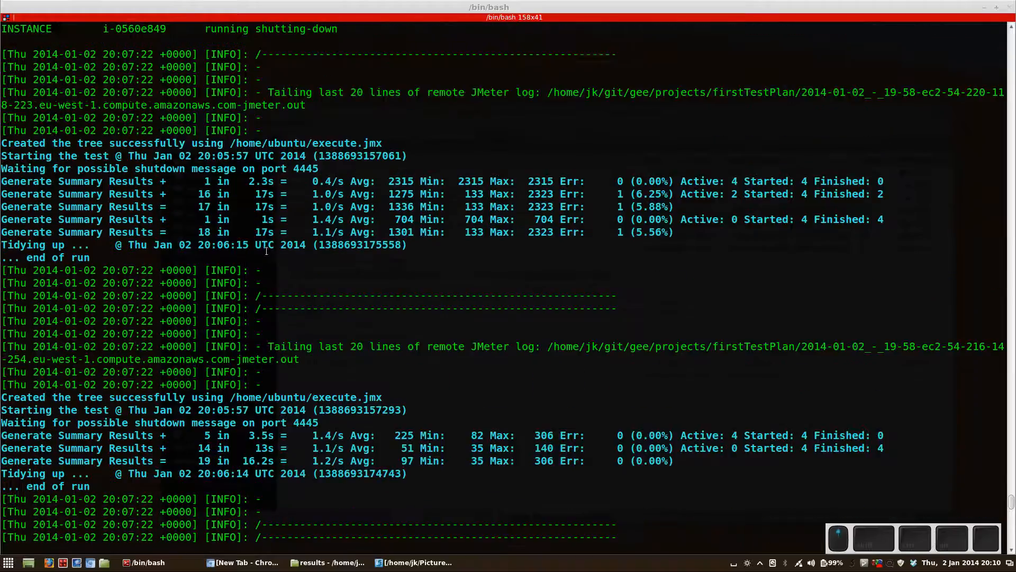
{"action": "scroll", "scroll_direction": "down", "scroll_amount": 3}
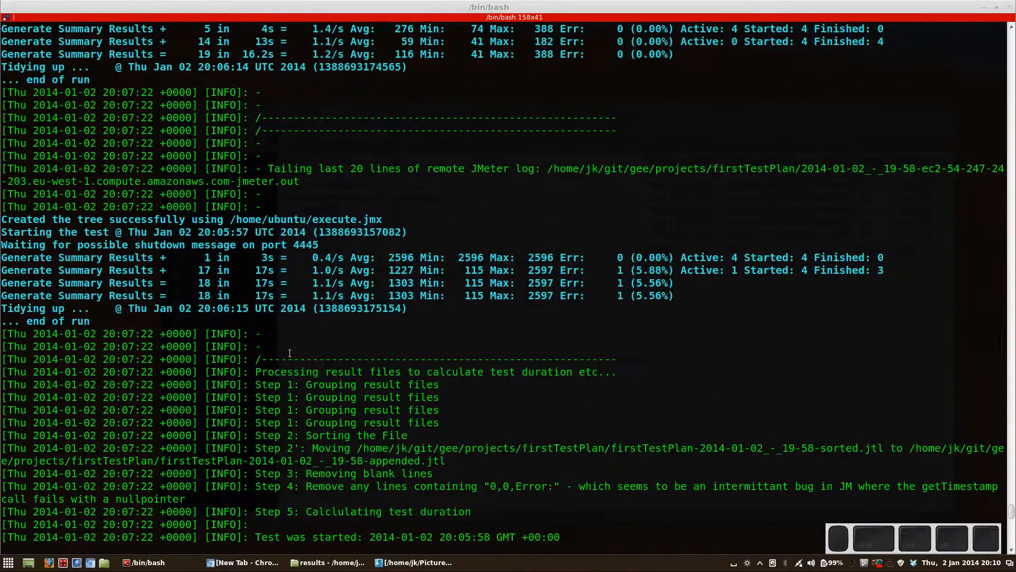
{"action": "scroll", "scroll_direction": "down", "scroll_amount": 3}
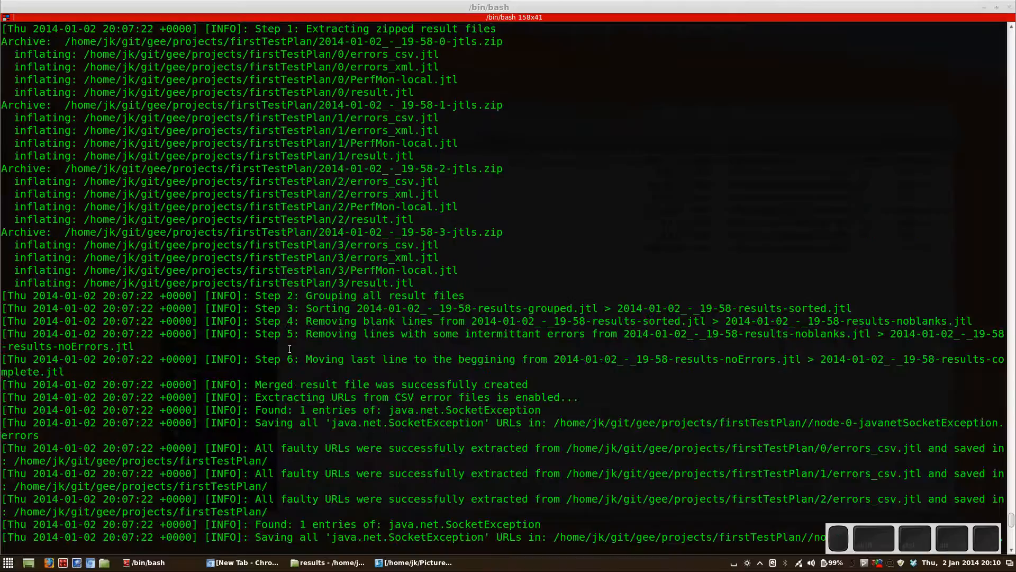
{"action": "scroll", "scroll_direction": "down", "scroll_amount": 3}
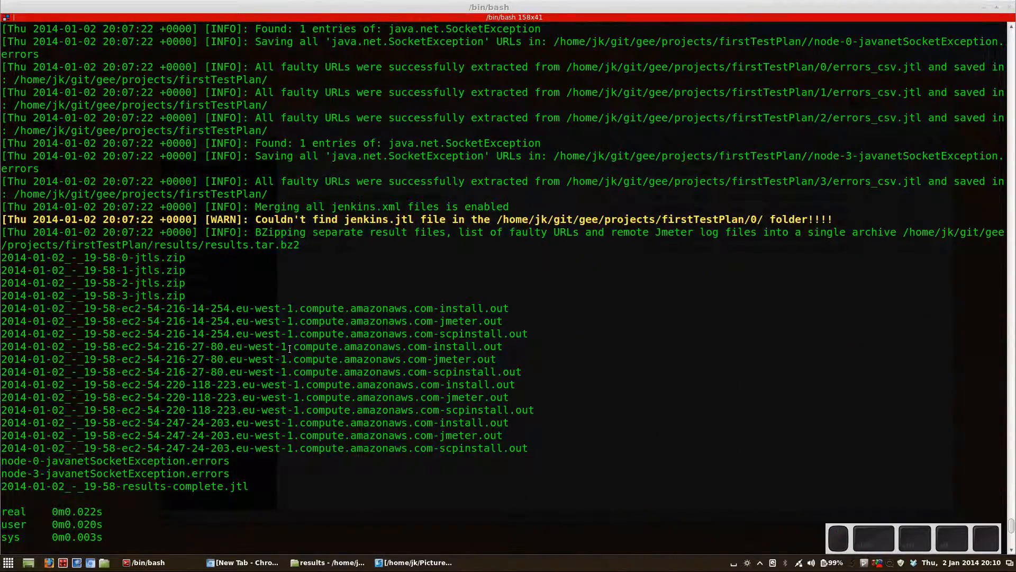
{"action": "scroll", "scroll_direction": "down", "scroll_amount": 3}
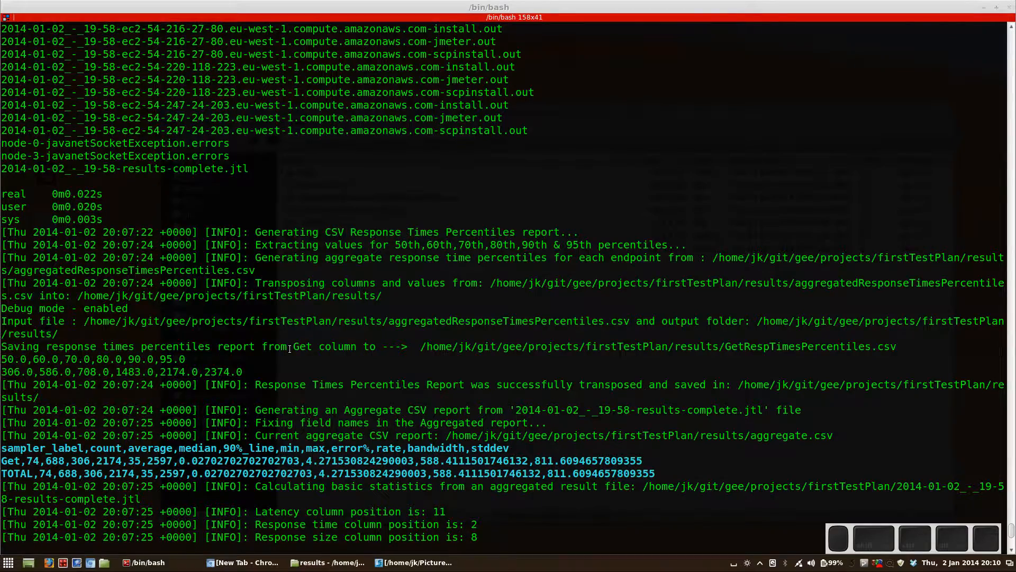
{"action": "scroll", "scroll_direction": "down", "scroll_amount": 3}
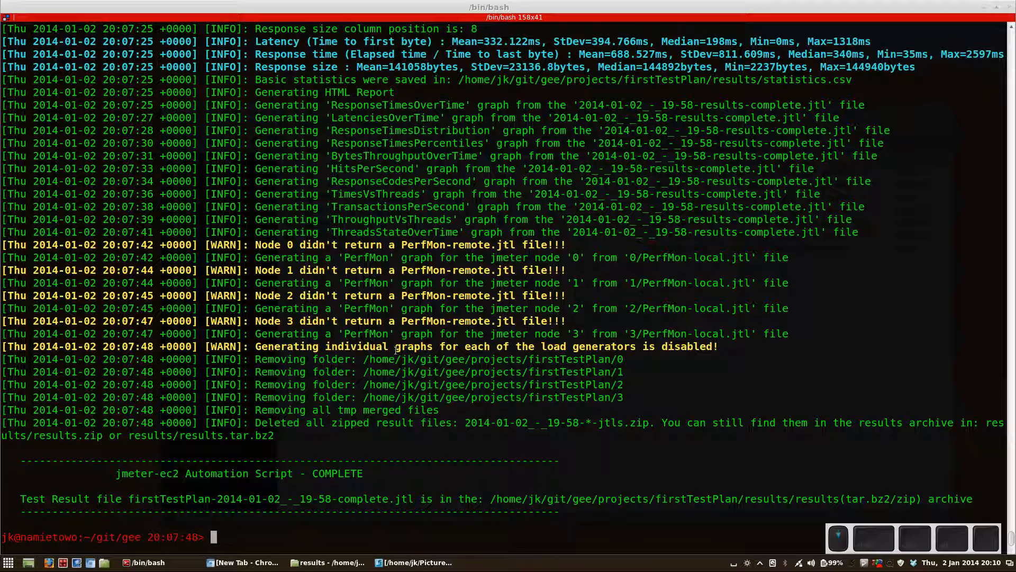
Go to firstTestPlan/results in Nemo and open index.html in the browser
{"action": "left_click", "coordinate": [327, 562]}
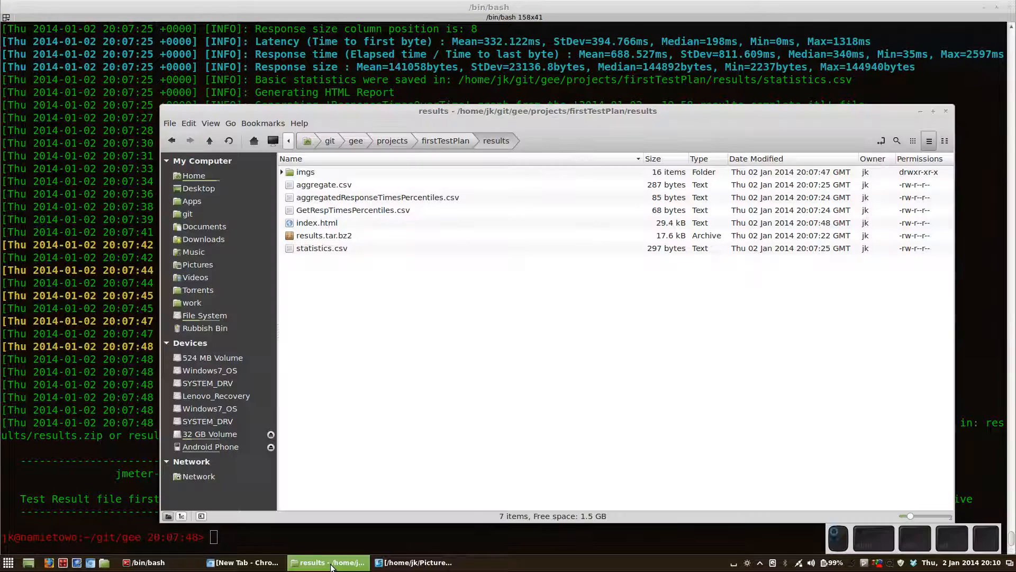
{"action": "left_click", "coordinate": [445, 141]}
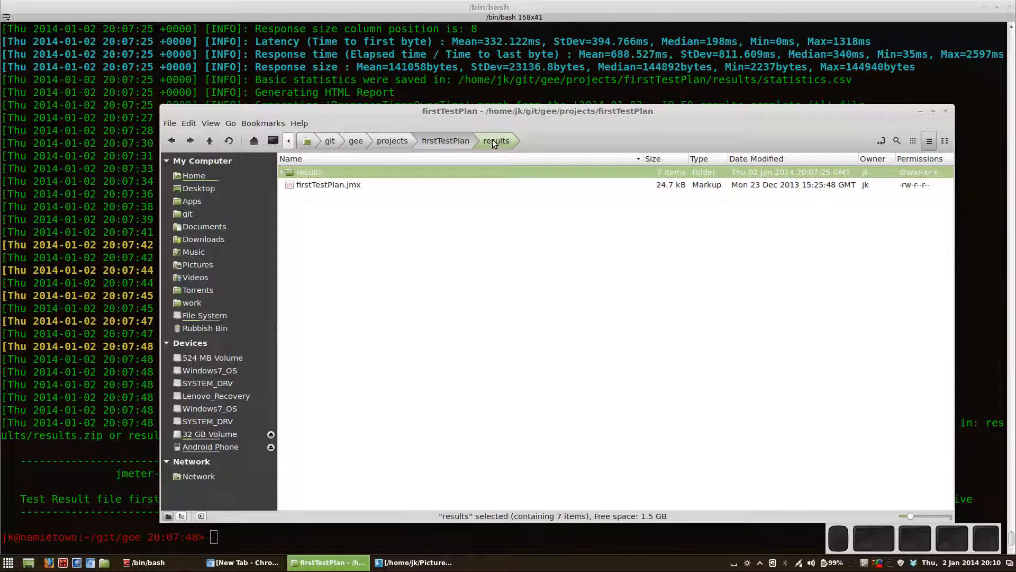
{"action": "double_click", "coordinate": [309, 172]}
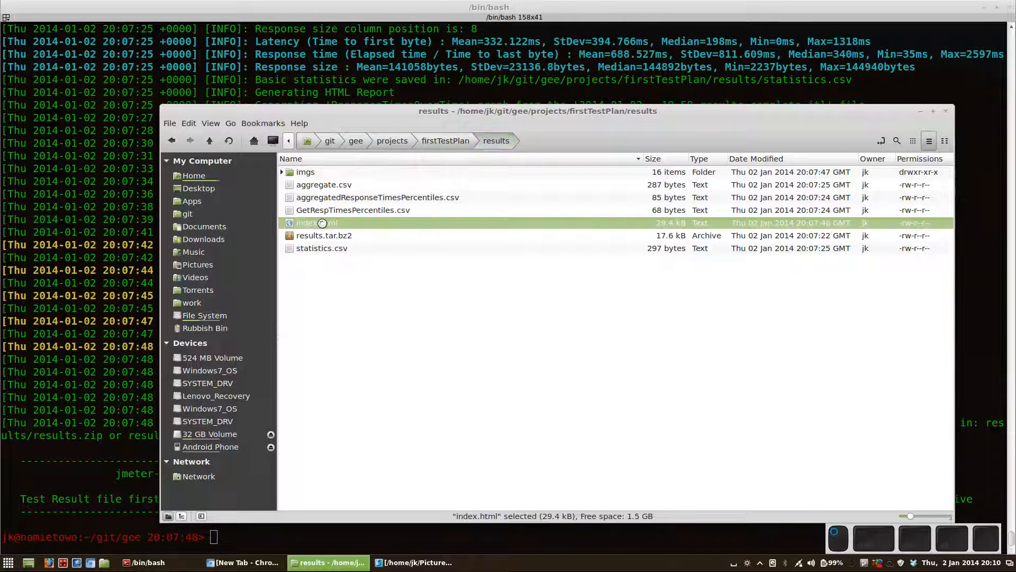
{"action": "double_click", "coordinate": [314, 222]}
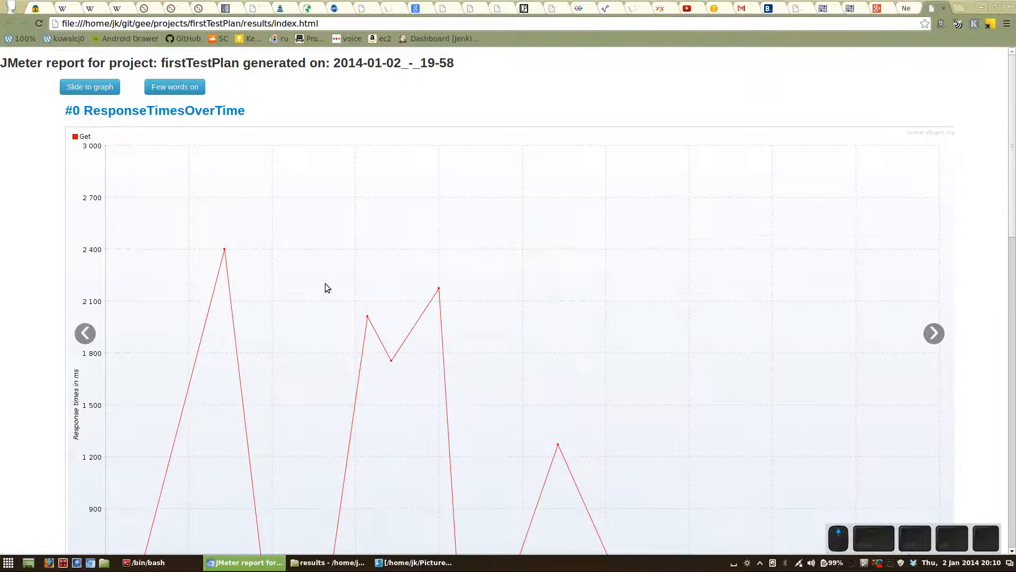
Jump to the PerfMon Local graphs and page through the slides to node 3's performance graph
{"action": "left_click", "coordinate": [89, 87]}
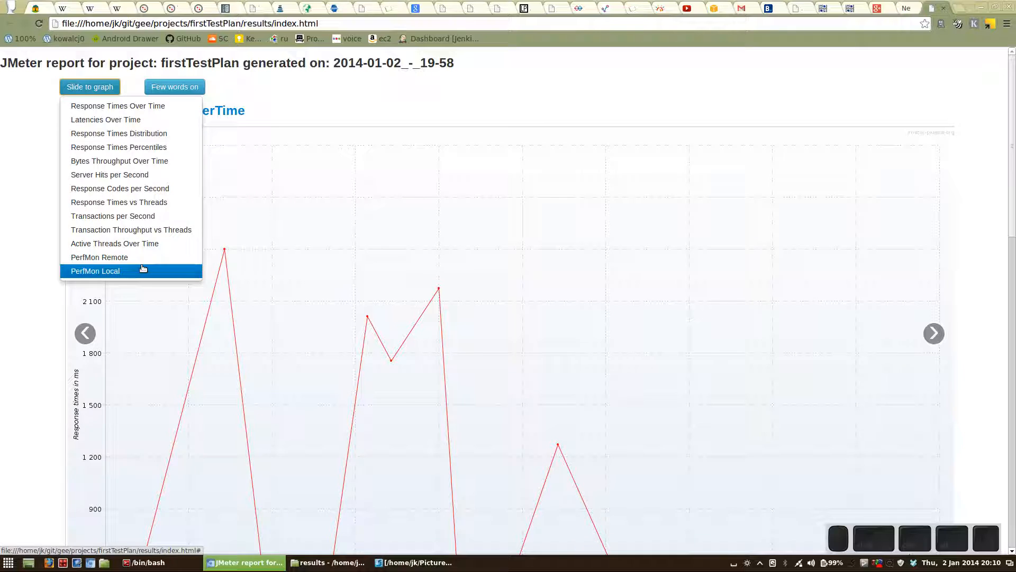
{"action": "left_click", "coordinate": [94, 270]}
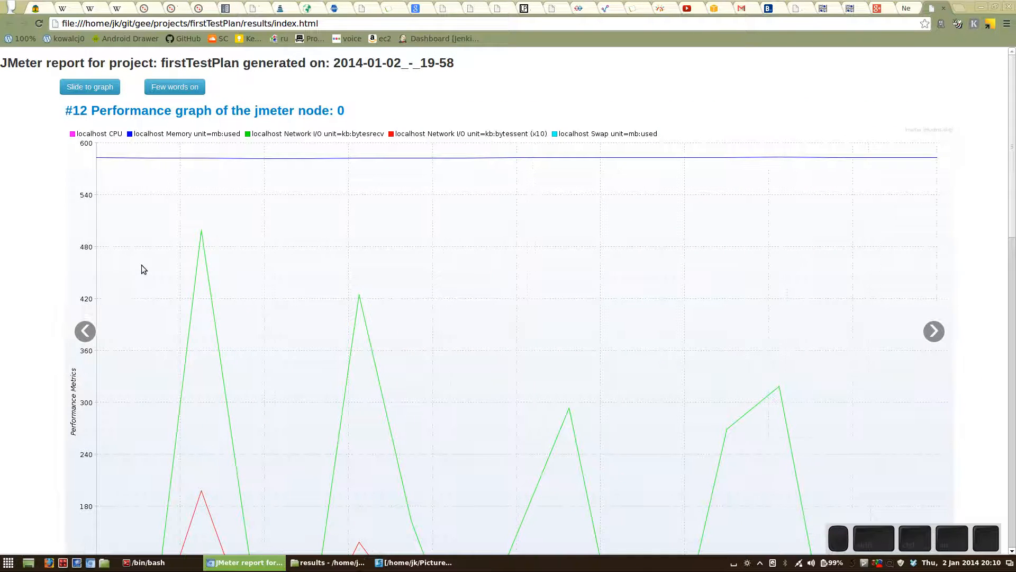
{"action": "mouse_move", "coordinate": [787, 338]}
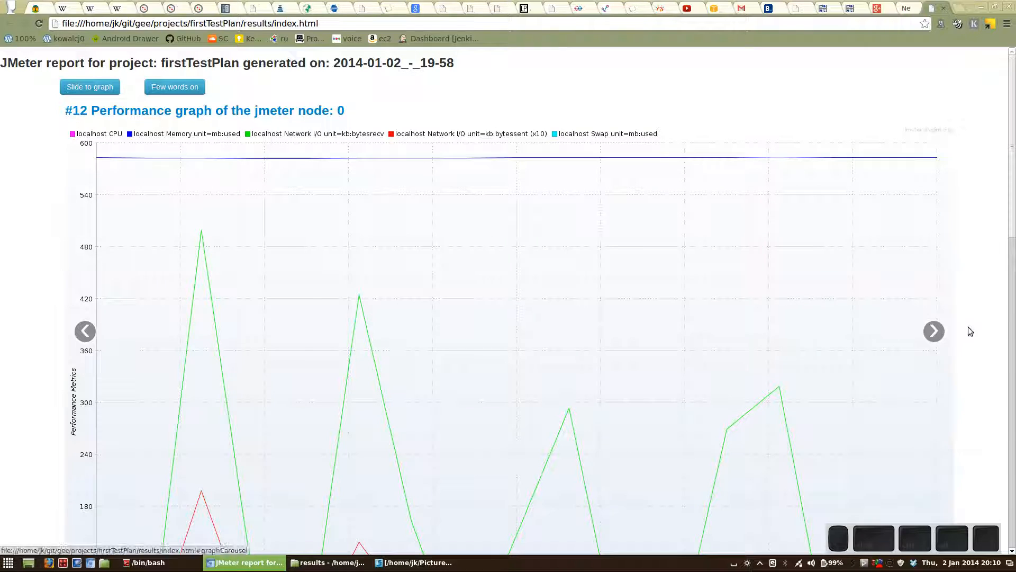
{"action": "left_click", "coordinate": [933, 330]}
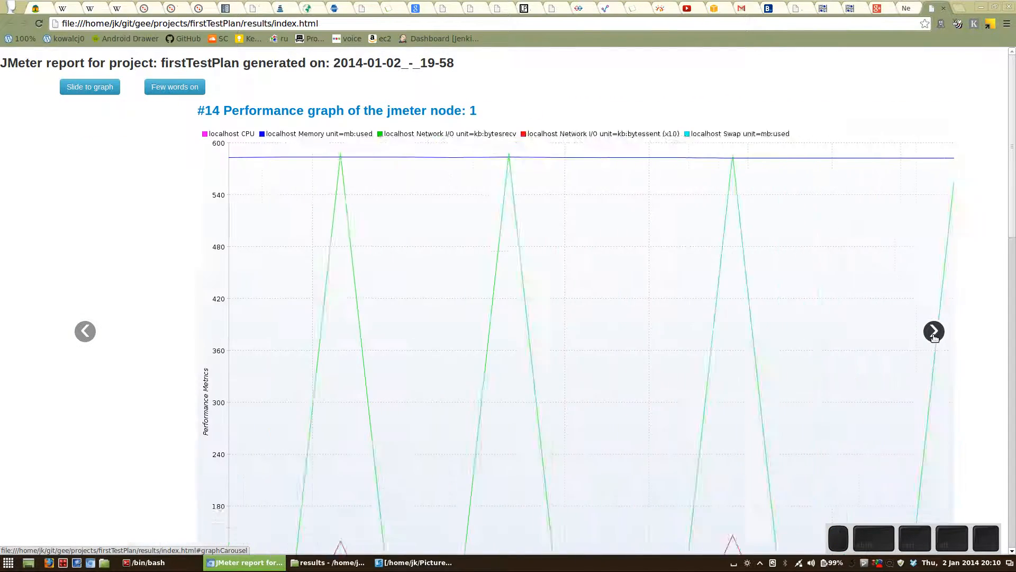
{"action": "left_click", "coordinate": [933, 331]}
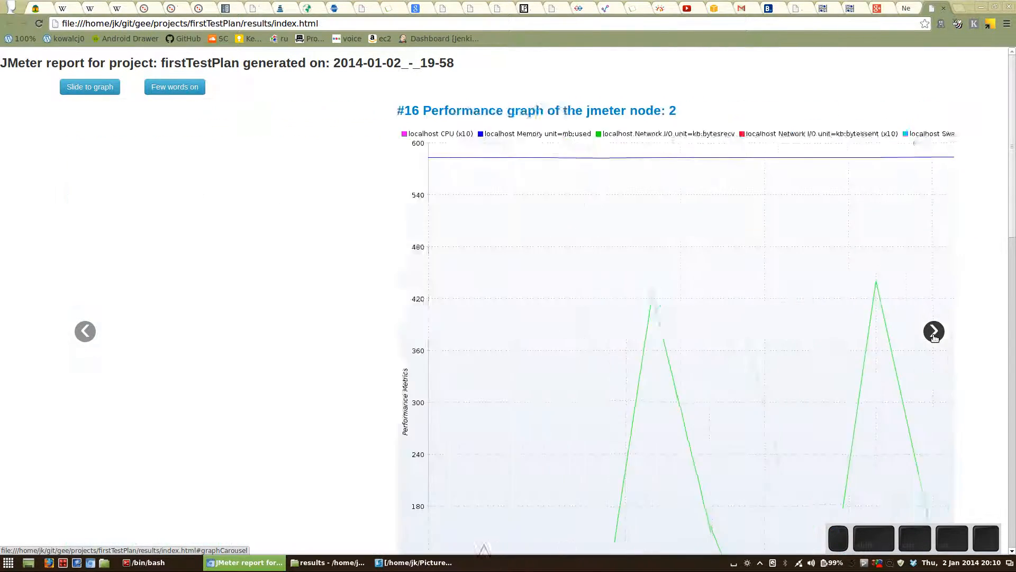
{"action": "left_click", "coordinate": [934, 331]}
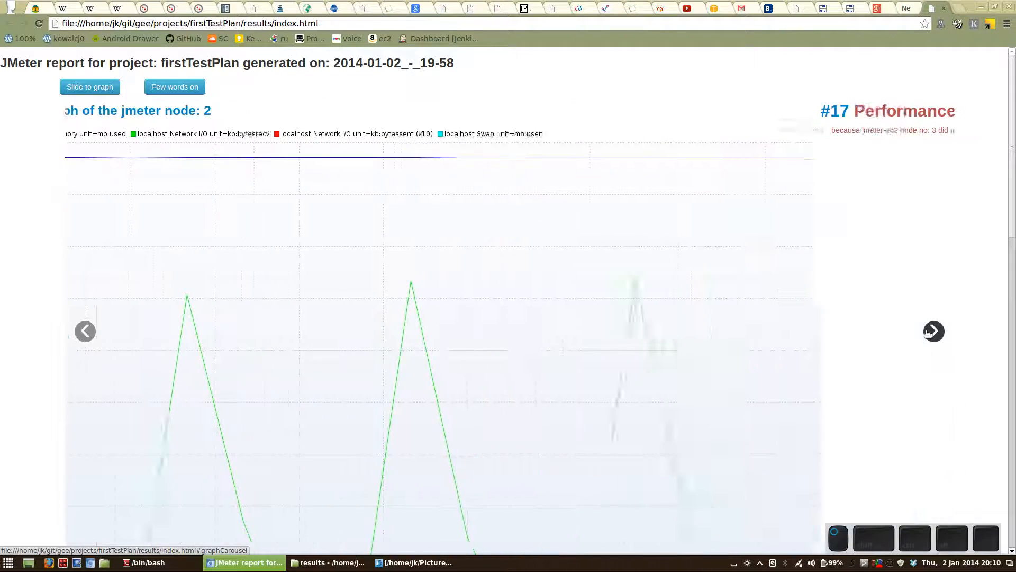
{"action": "left_click", "coordinate": [934, 331]}
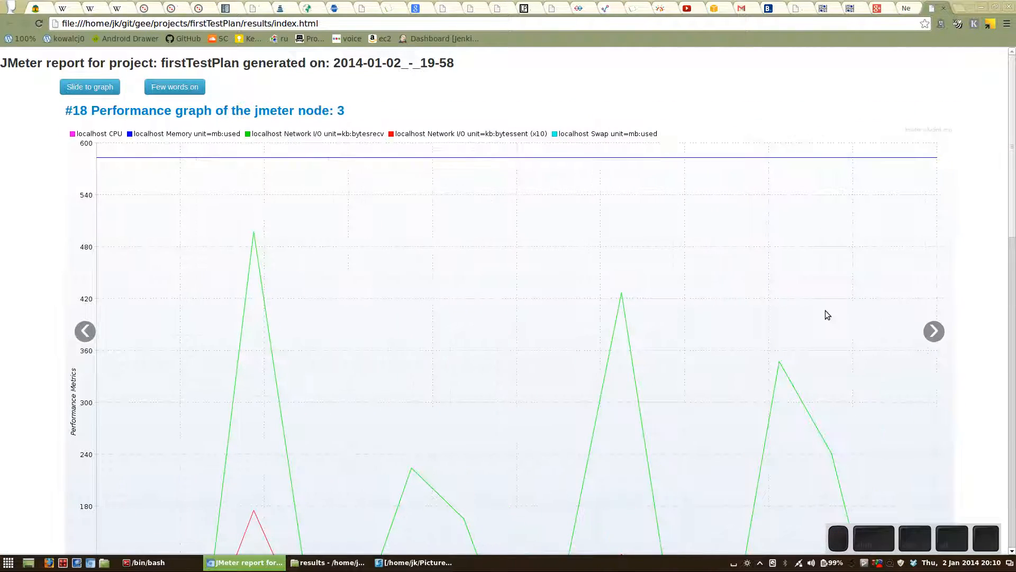
Scroll the report down and back to the top, then bring the Nemo results folder forward
{"action": "scroll", "scroll_direction": "down", "scroll_amount": 3}
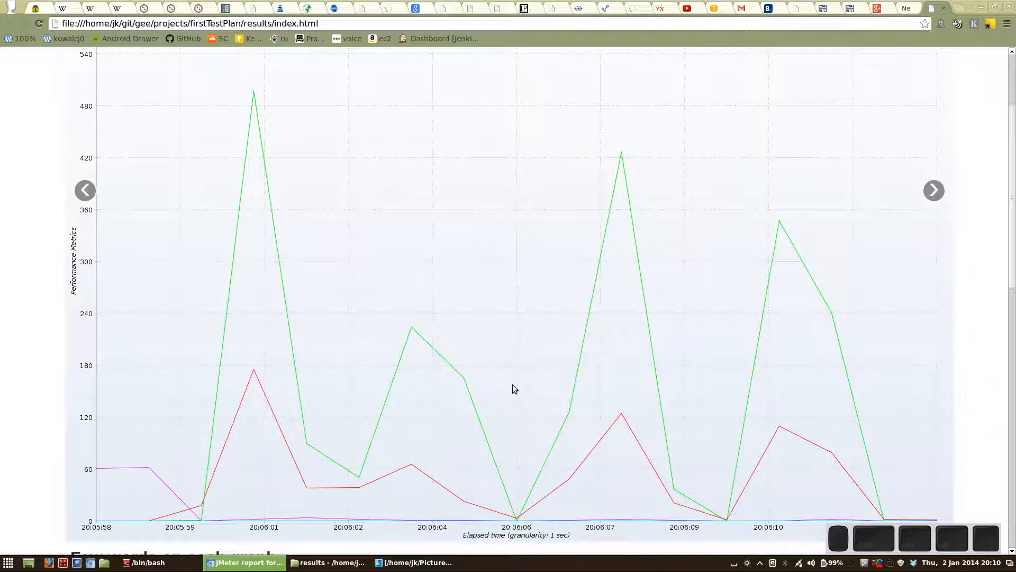
{"action": "mouse_move", "coordinate": [505, 386]}
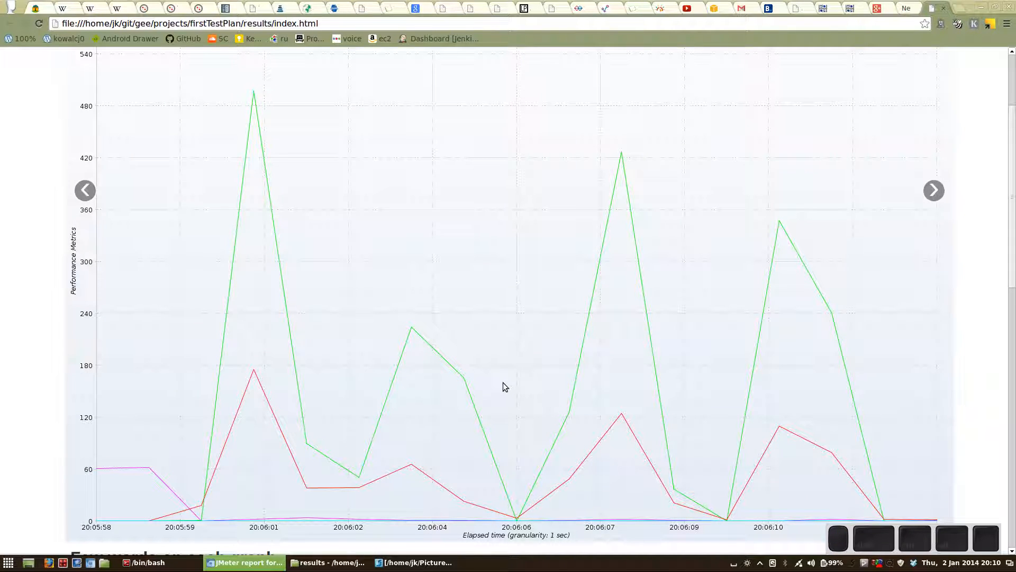
{"action": "mouse_move", "coordinate": [499, 406]}
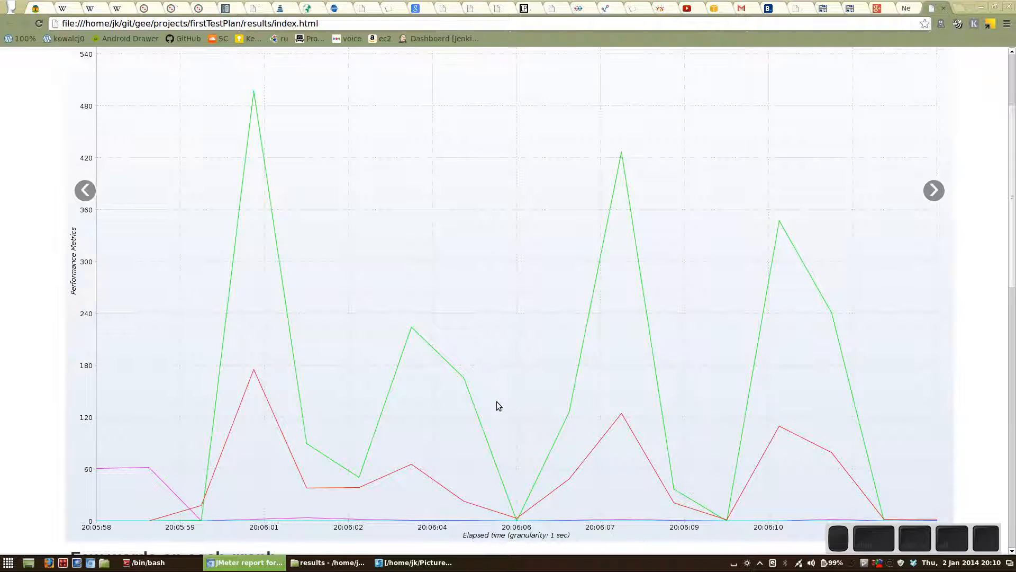
{"action": "scroll", "scroll_direction": "up", "scroll_amount": 3}
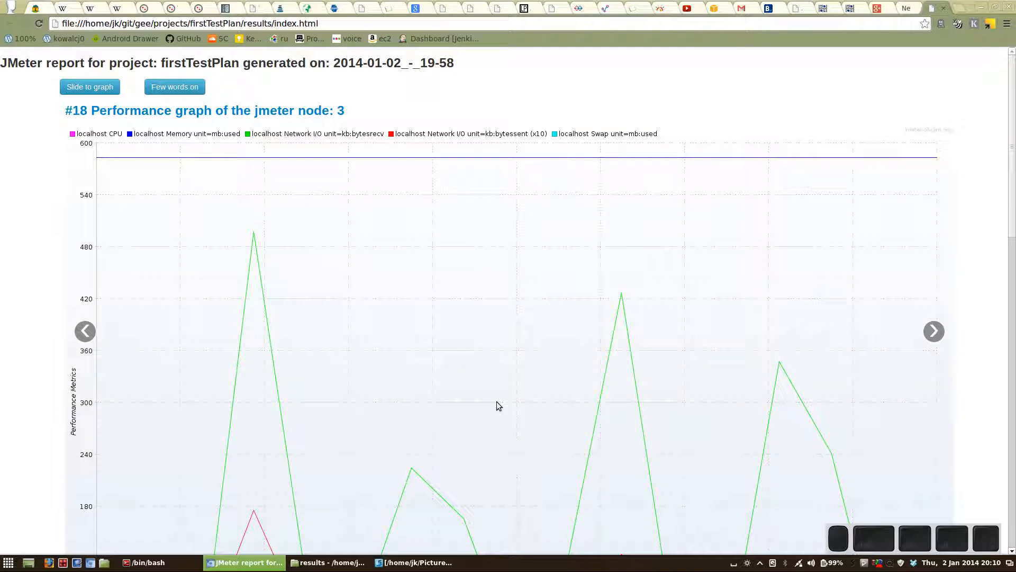
{"action": "left_click", "coordinate": [333, 562]}
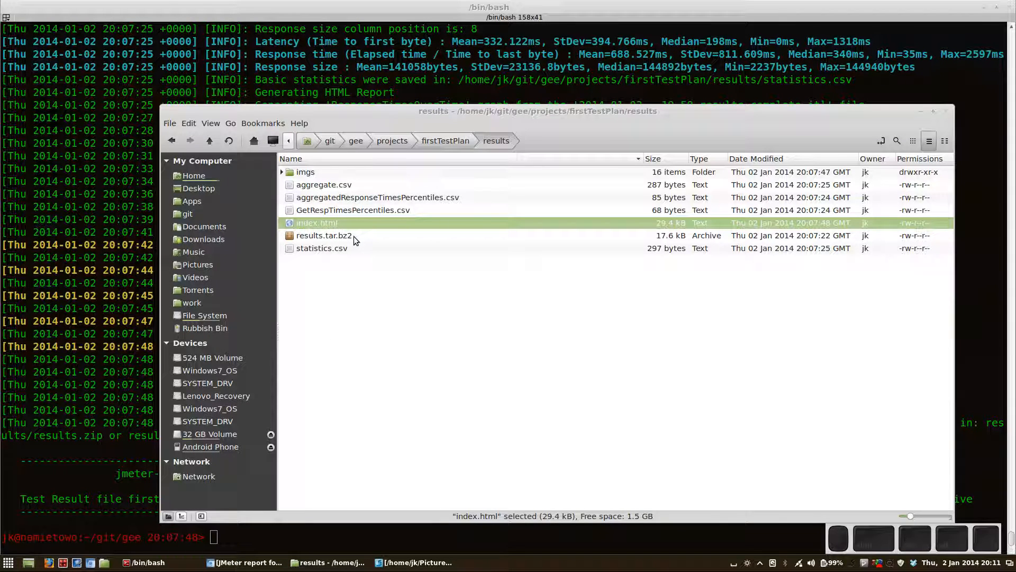
Open results.tar.bz2 and view the node-0 SocketException error file
{"action": "double_click", "coordinate": [324, 235]}
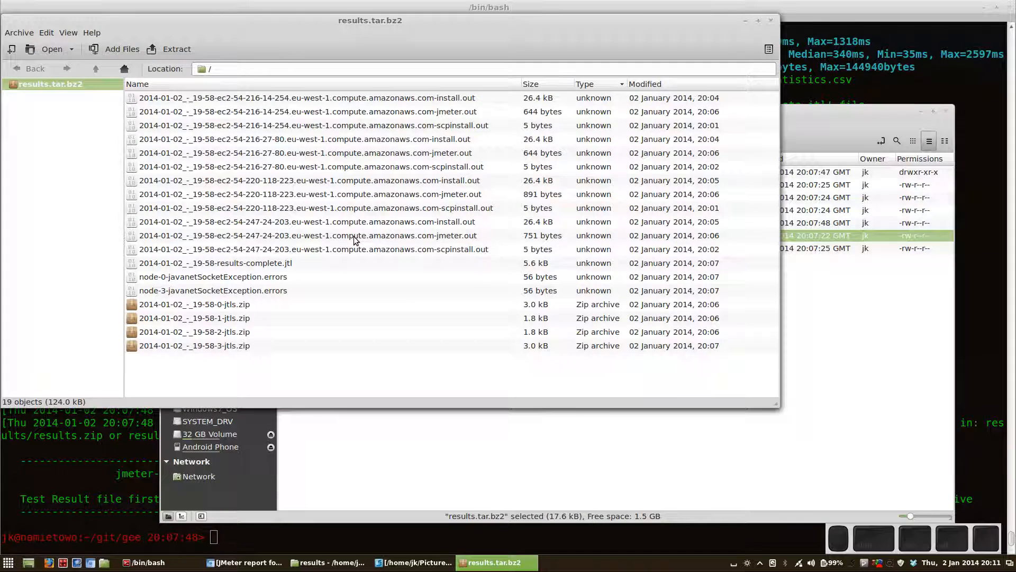
{"action": "mouse_move", "coordinate": [343, 292]}
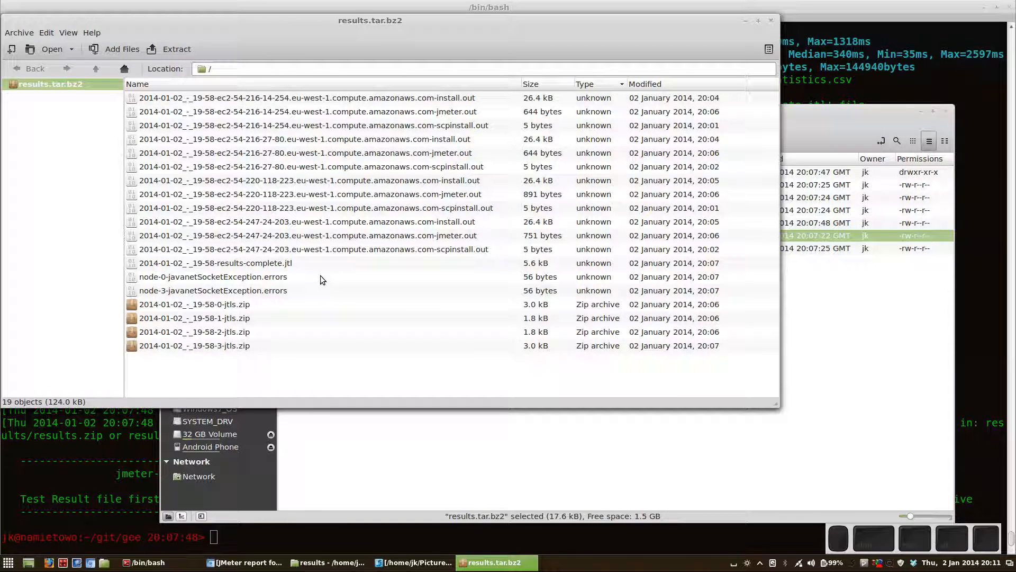
{"action": "double_click", "coordinate": [212, 277]}
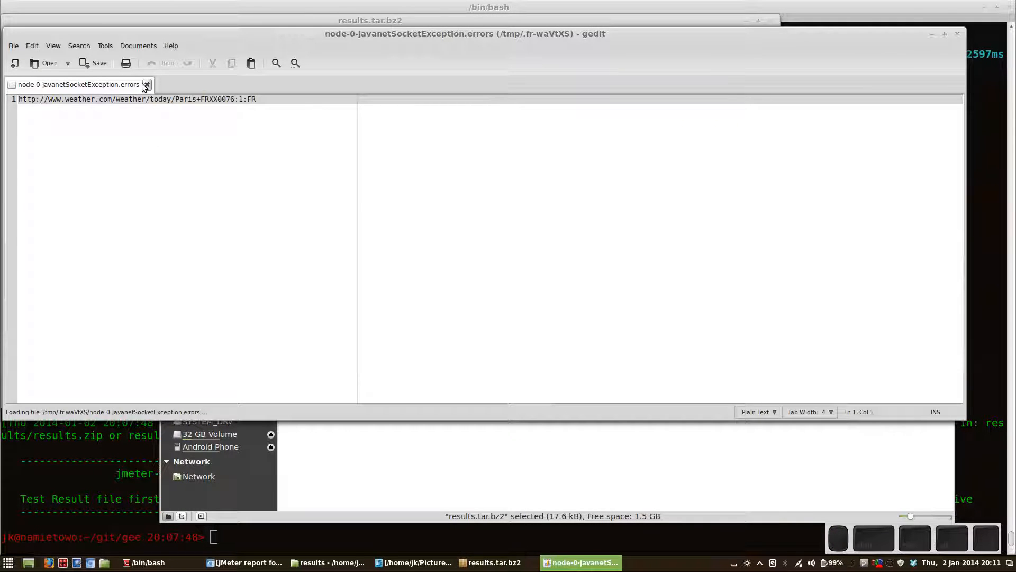
{"action": "mouse_move", "coordinate": [148, 84]}
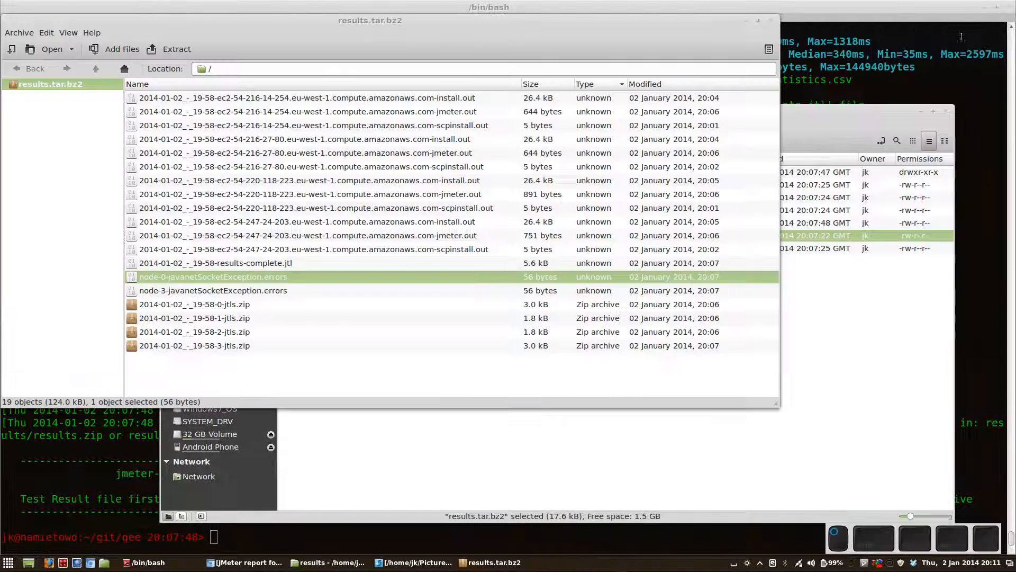
View the node-3 SocketException error file, then close it and the empty gedit window
{"action": "left_click", "coordinate": [213, 291]}
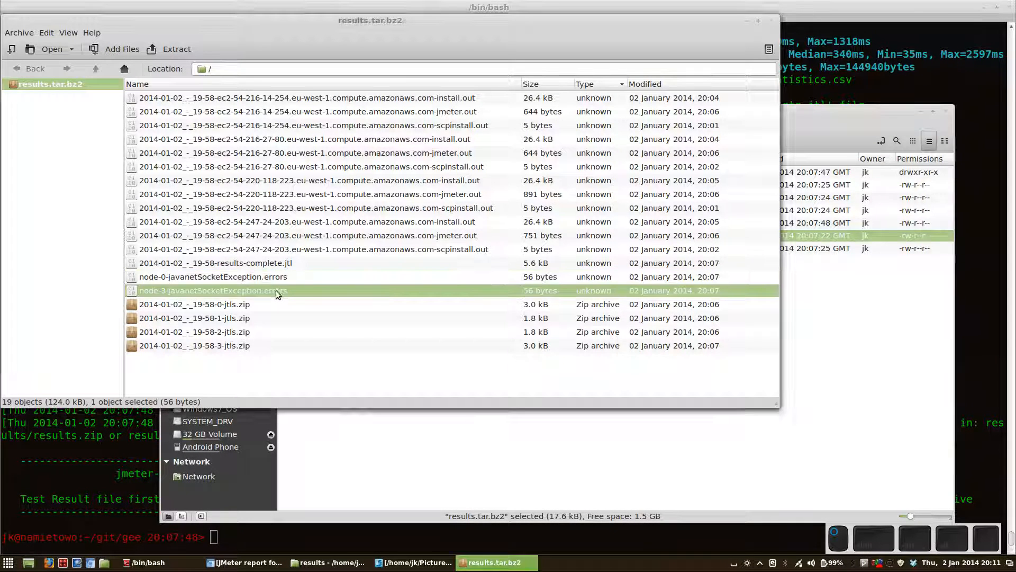
{"action": "double_click", "coordinate": [213, 291]}
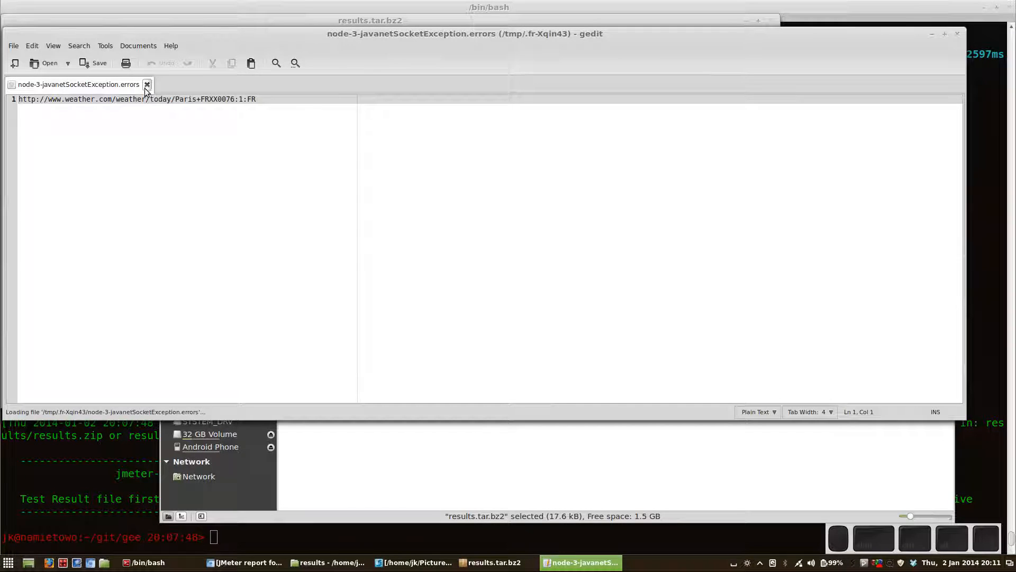
{"action": "left_click", "coordinate": [147, 84]}
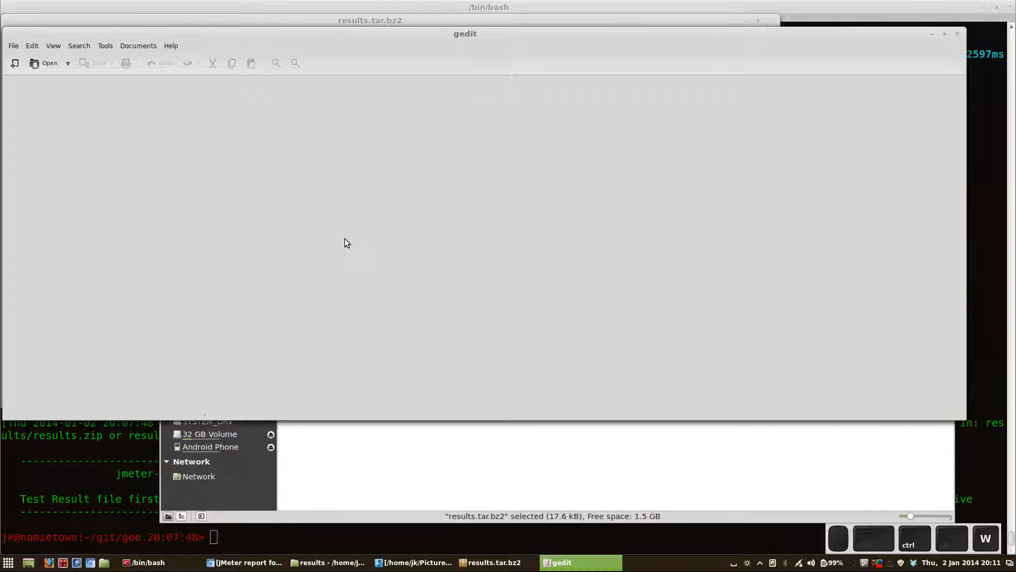
{"action": "left_click", "coordinate": [492, 562]}
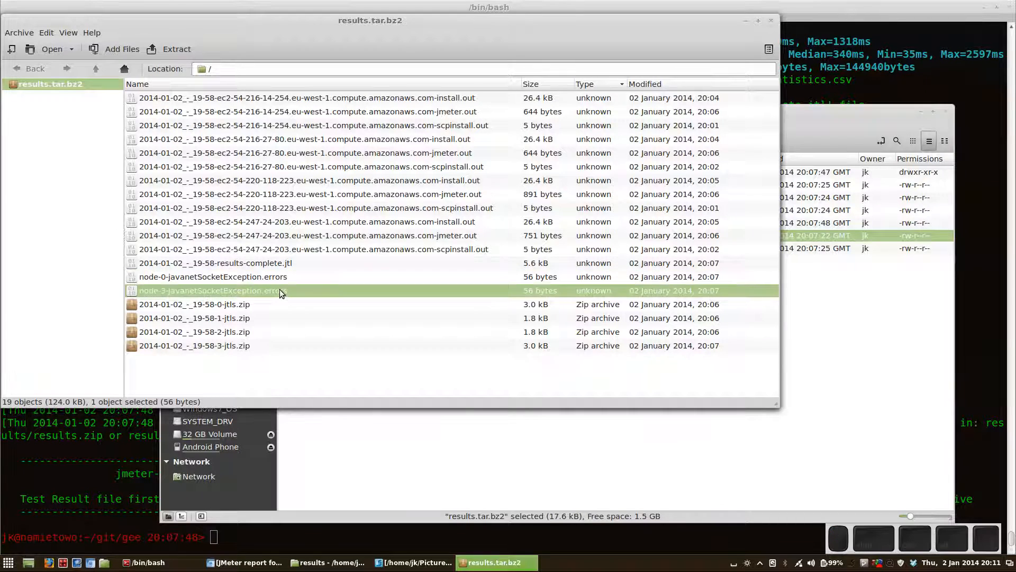
{"action": "mouse_move", "coordinate": [392, 248]}
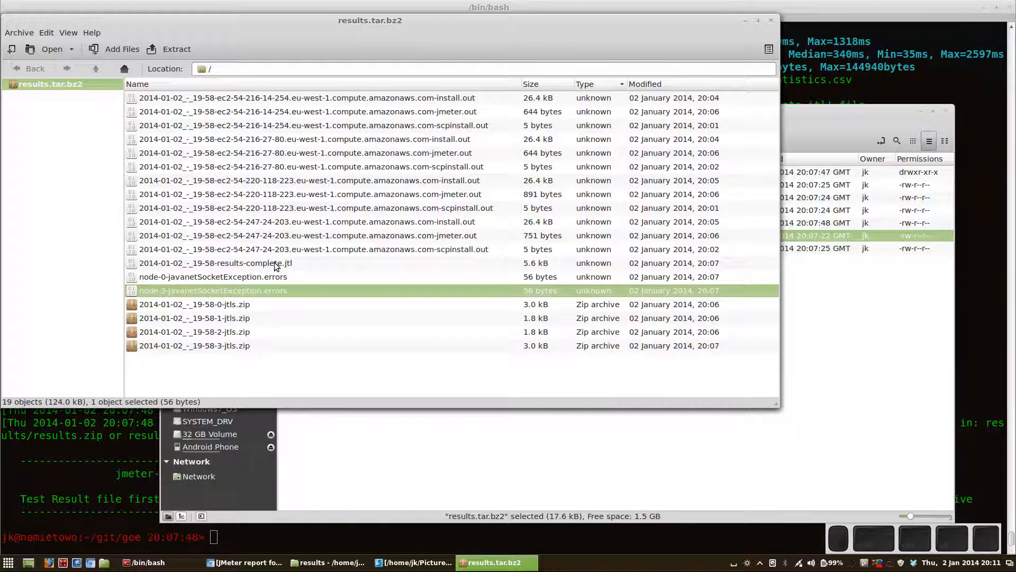
{"action": "double_click", "coordinate": [215, 262]}
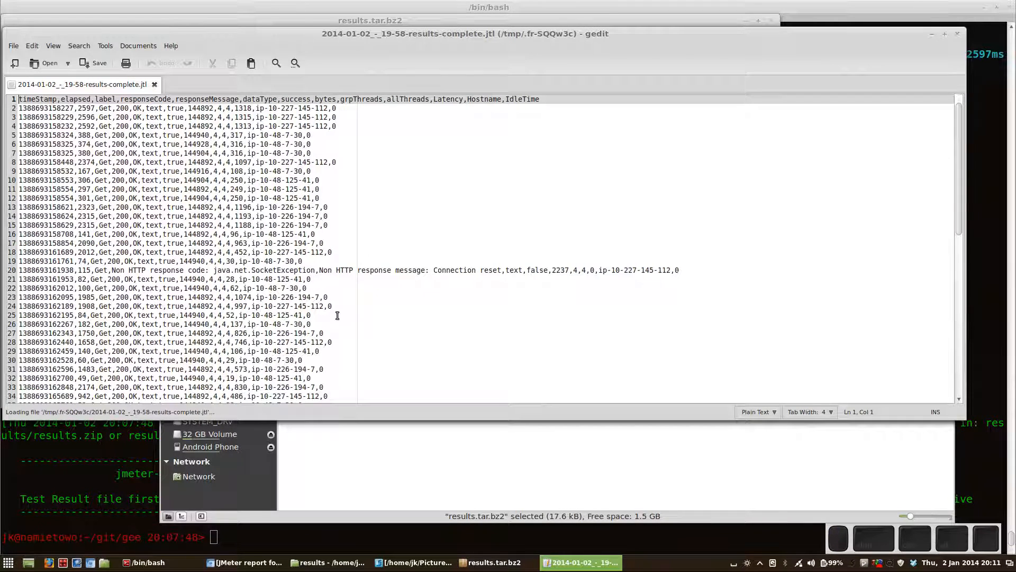
{"action": "scroll", "scroll_direction": "down", "scroll_amount": 3}
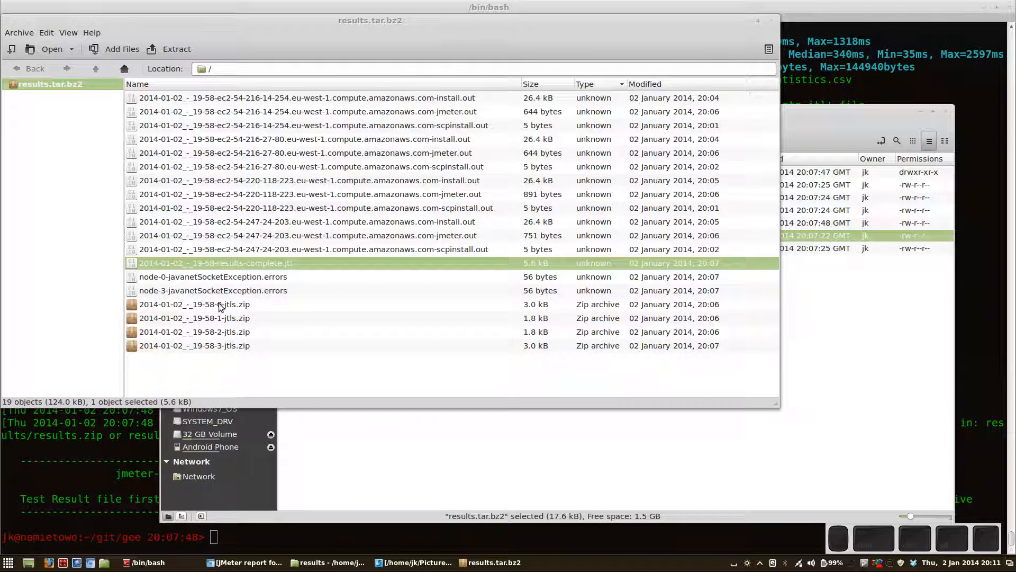
Open 2014-01-02_-_19-58-0-jtls.zip and select errors_xml.jtl among its four JTL files
{"action": "double_click", "coordinate": [194, 303]}
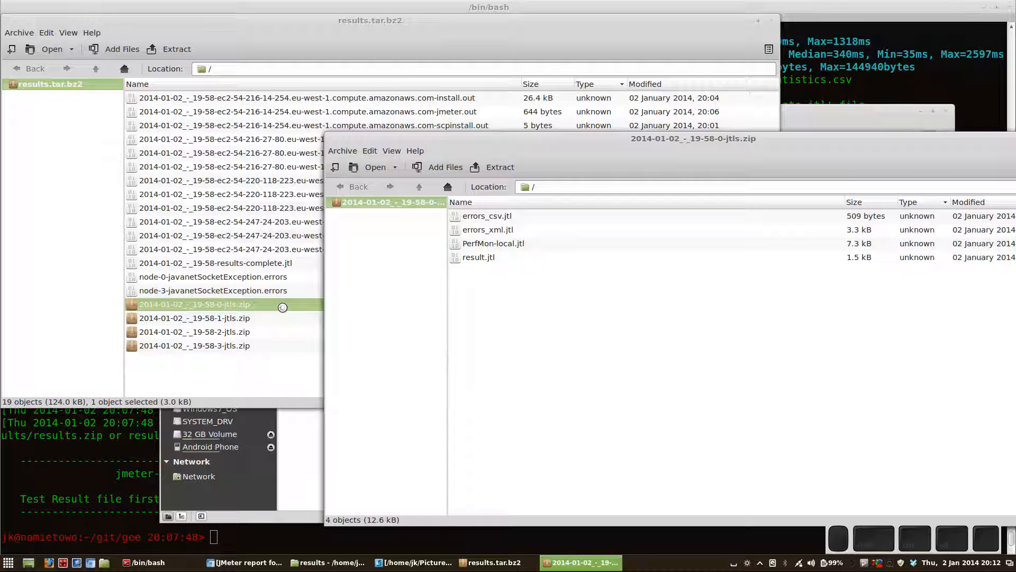
{"action": "mouse_move", "coordinate": [487, 217]}
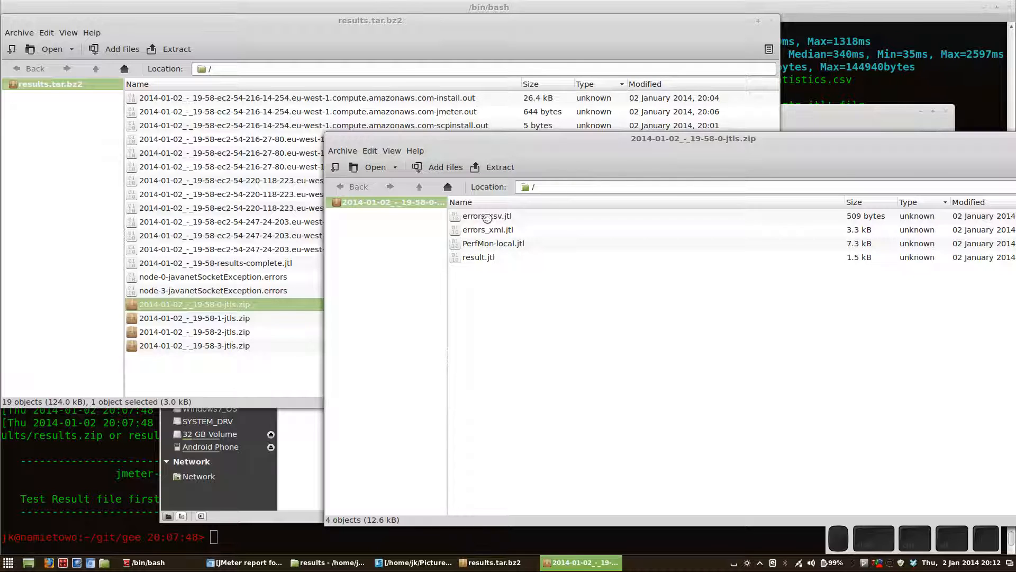
{"action": "left_click", "coordinate": [488, 229]}
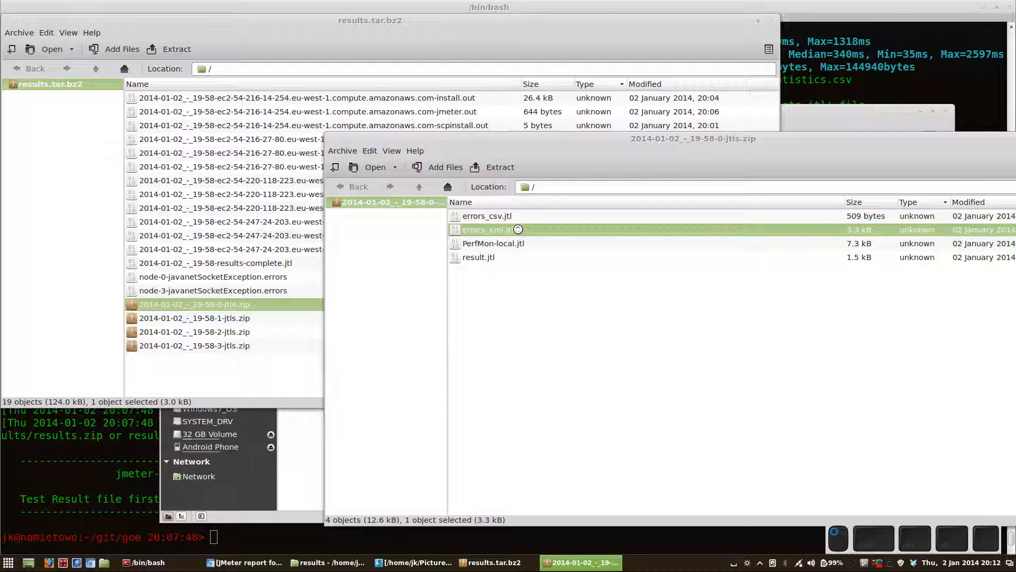
Read errors_xml.jtl's SocketException connection-reset failure in gedit, then close both archive windows
{"action": "double_click", "coordinate": [489, 229]}
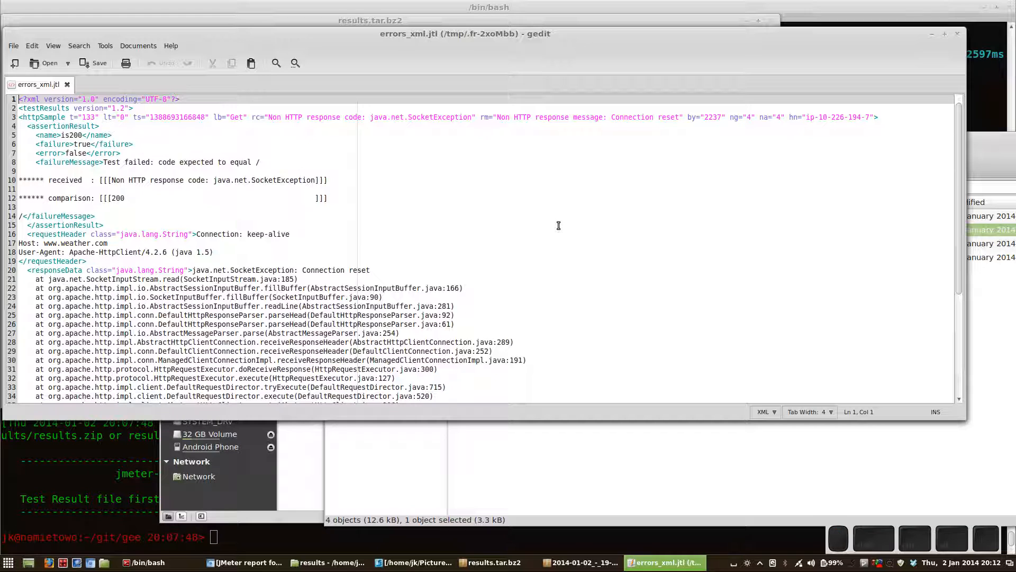
{"action": "left_click", "coordinate": [327, 180]}
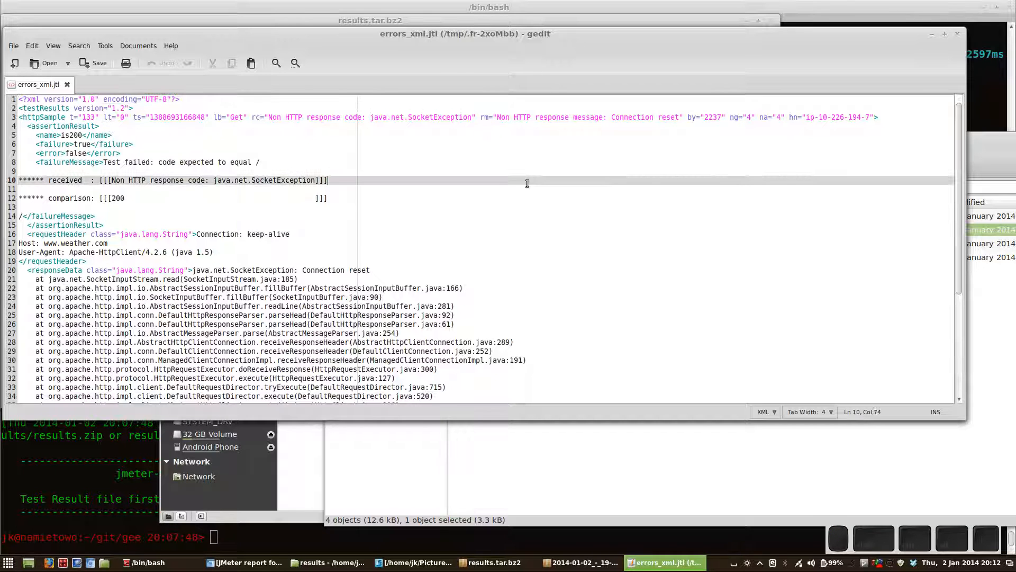
{"action": "scroll", "scroll_direction": "down", "scroll_amount": 3}
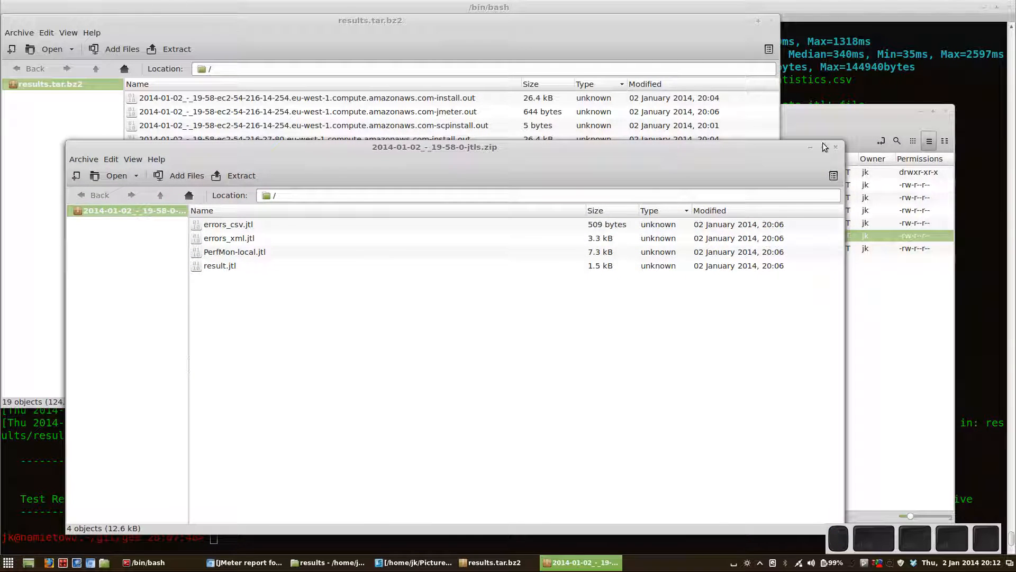
{"action": "left_click", "coordinate": [835, 147]}
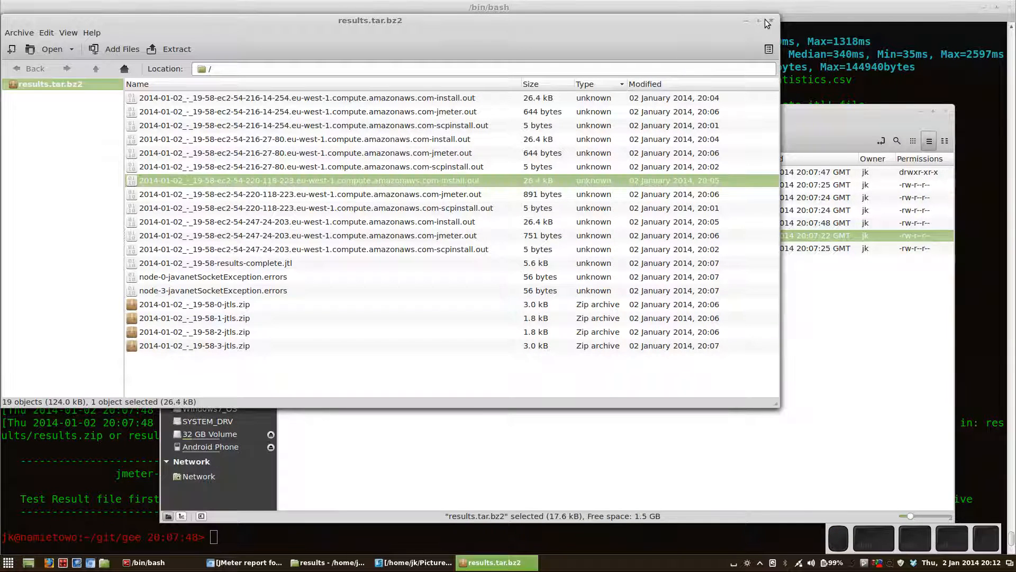
{"action": "left_click", "coordinate": [770, 21]}
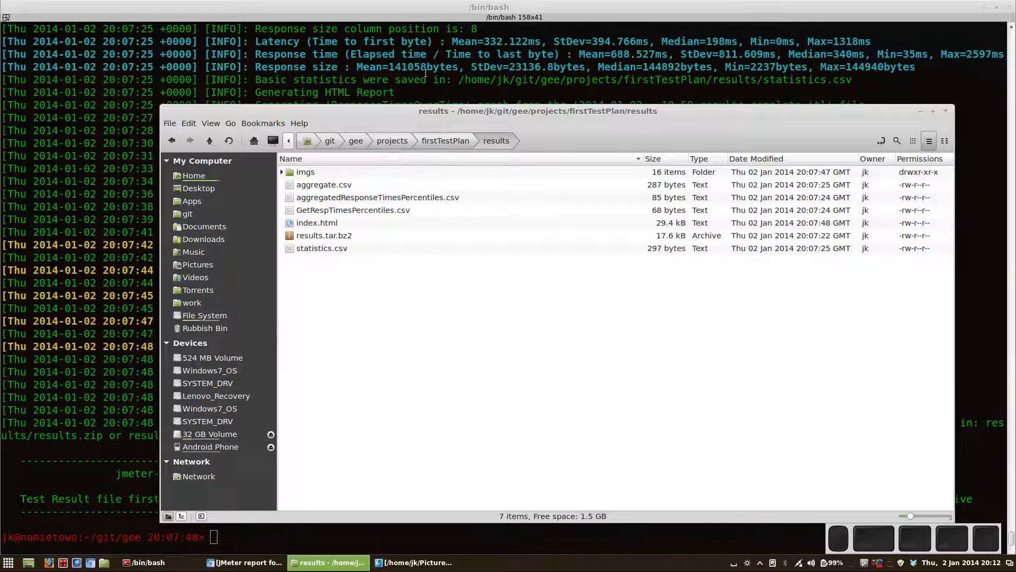